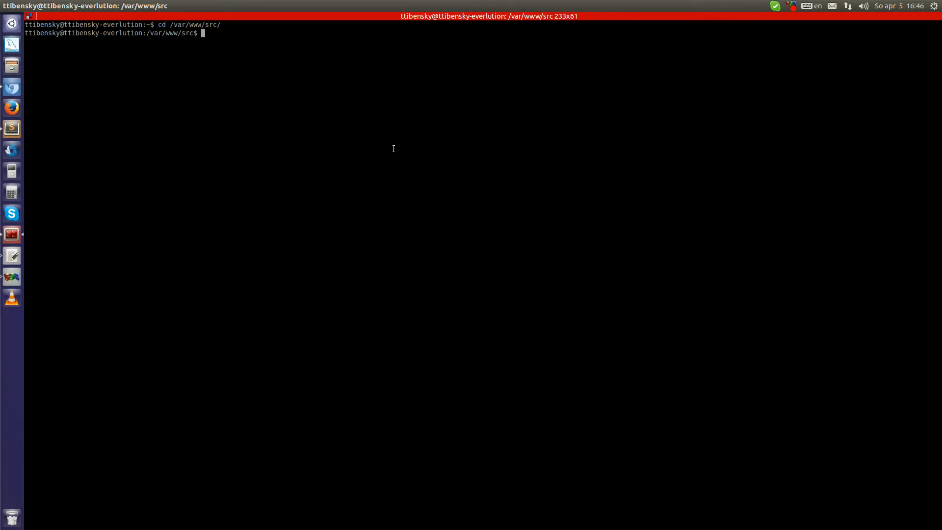
Step: Download Drupal 7.26 with drush, rename drupal-7.26 to drupal, and move into it
type("drush dl drupal")
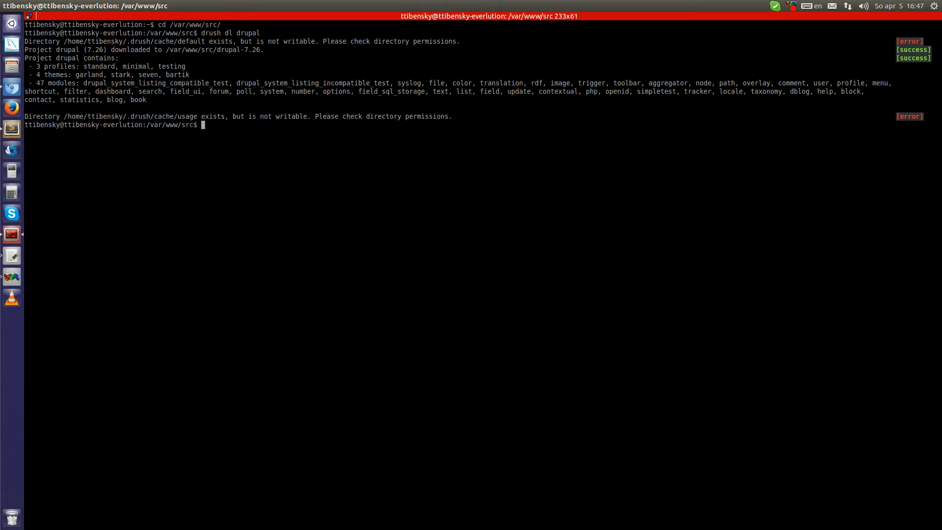
type("ls -la")
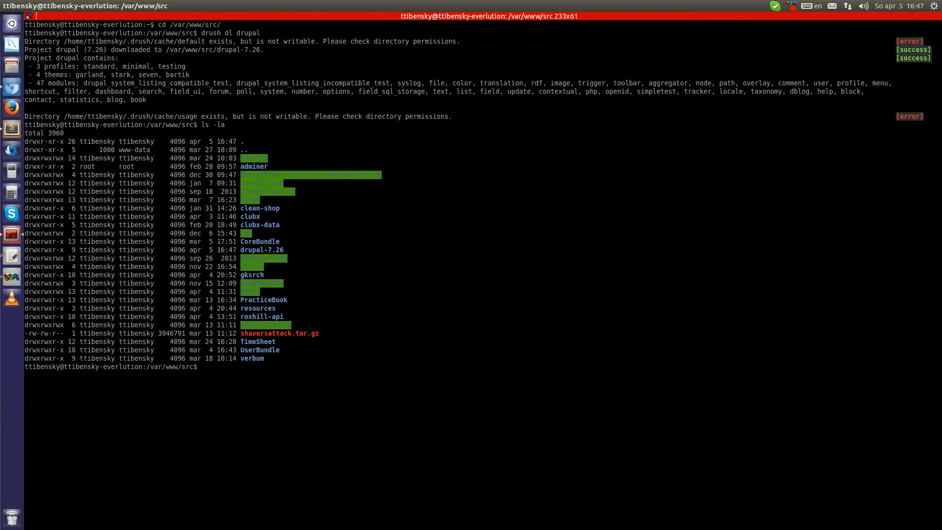
type("mv drupal-7.26/ drupal")
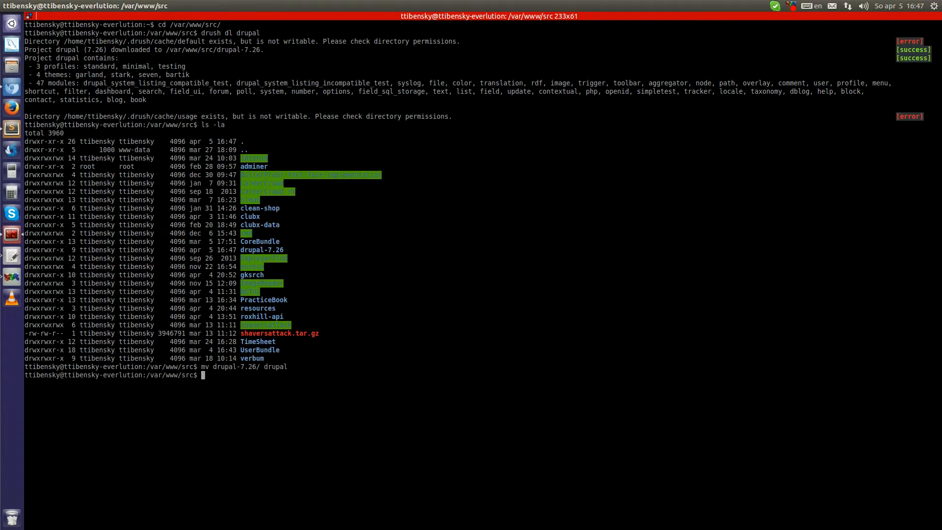
type("cd drupal/")
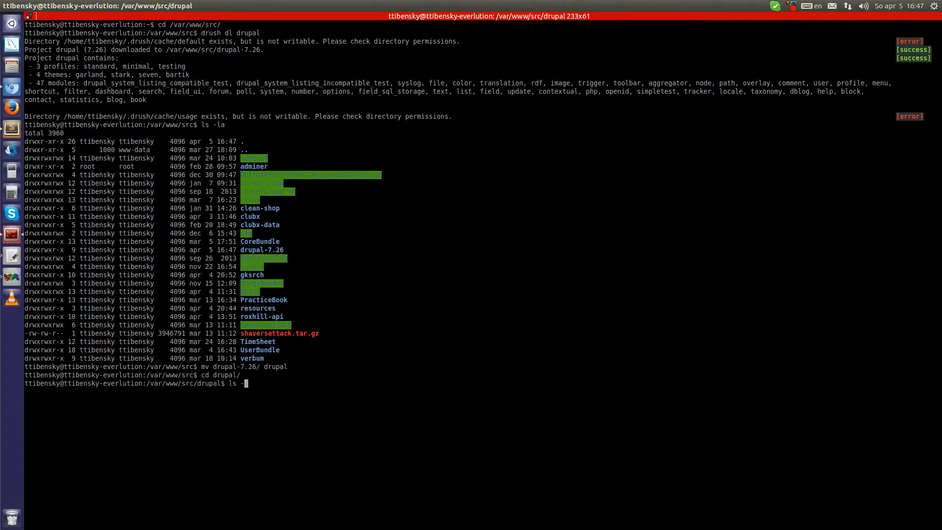
key("Return")
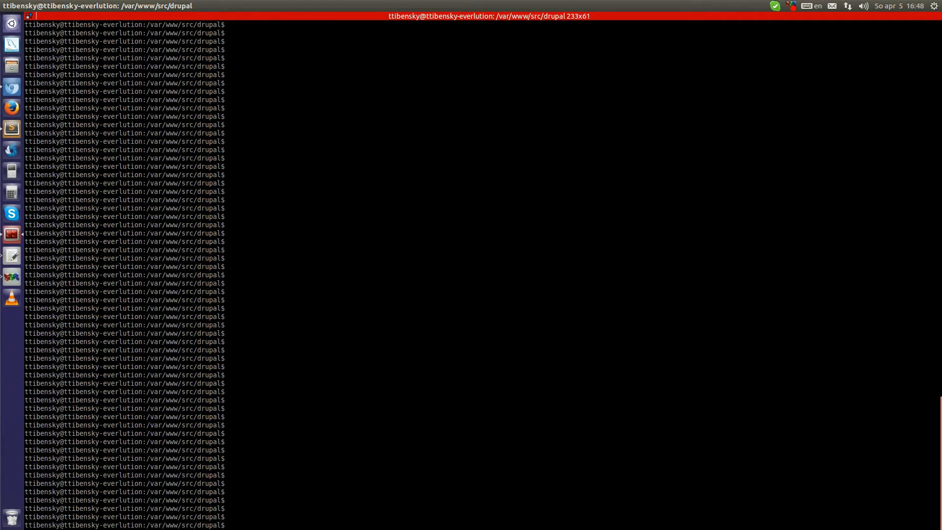
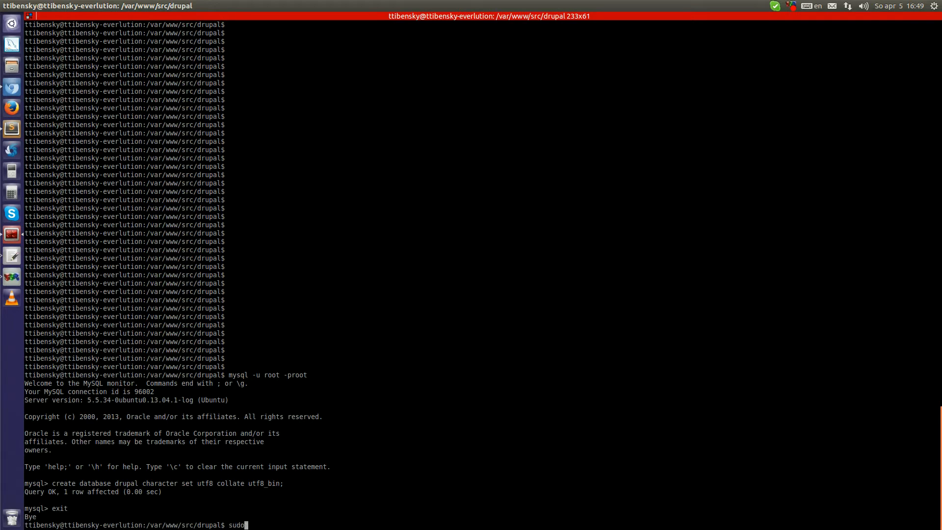
Step: Add a '127.0.0.1 drupal.dev' line to /etc/hosts in Vim using sudo
type("vim /etc/")
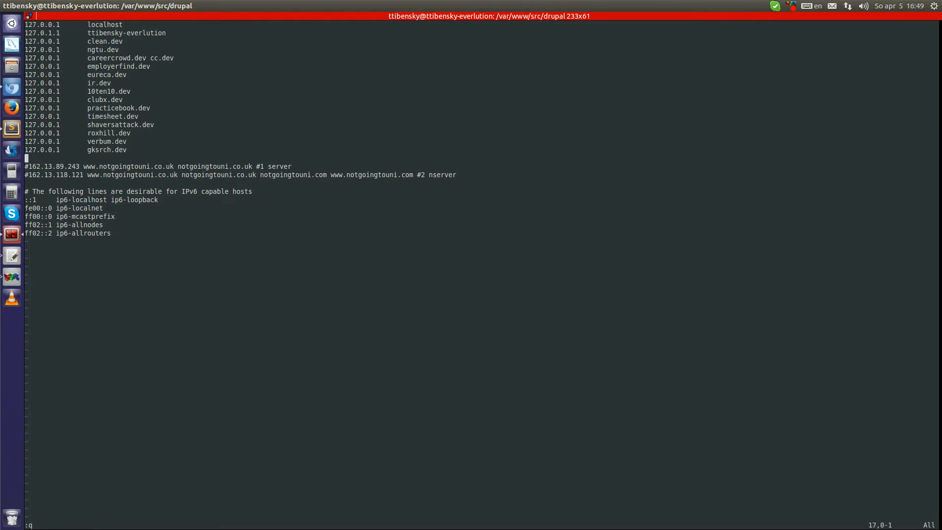
key("i")
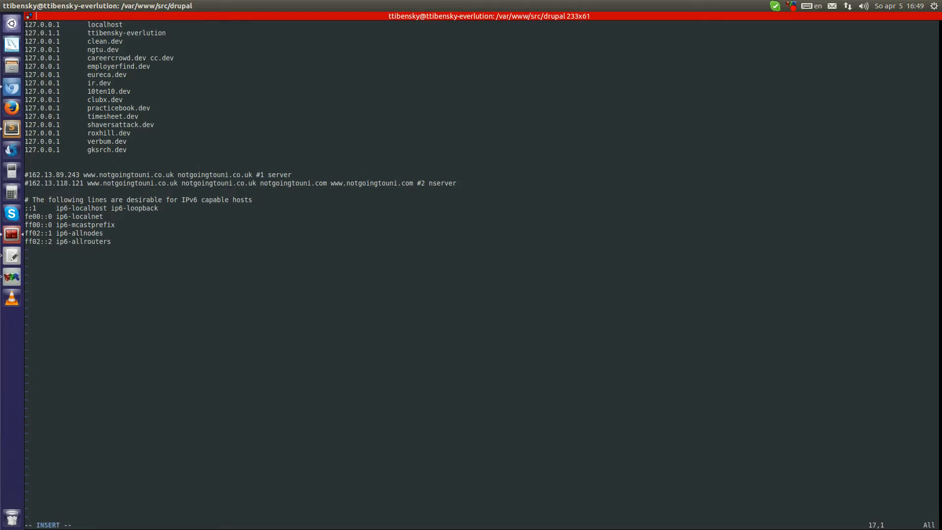
type("127.0.0.1")
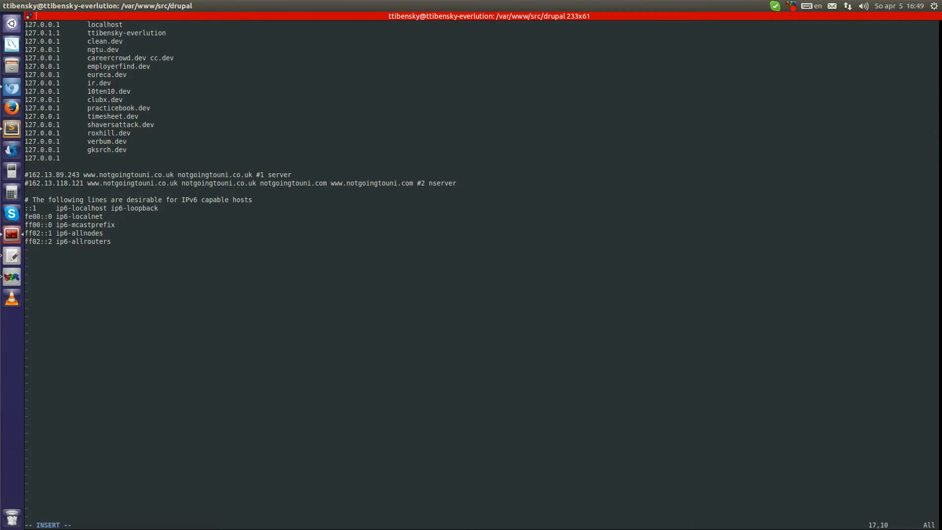
type("dr")
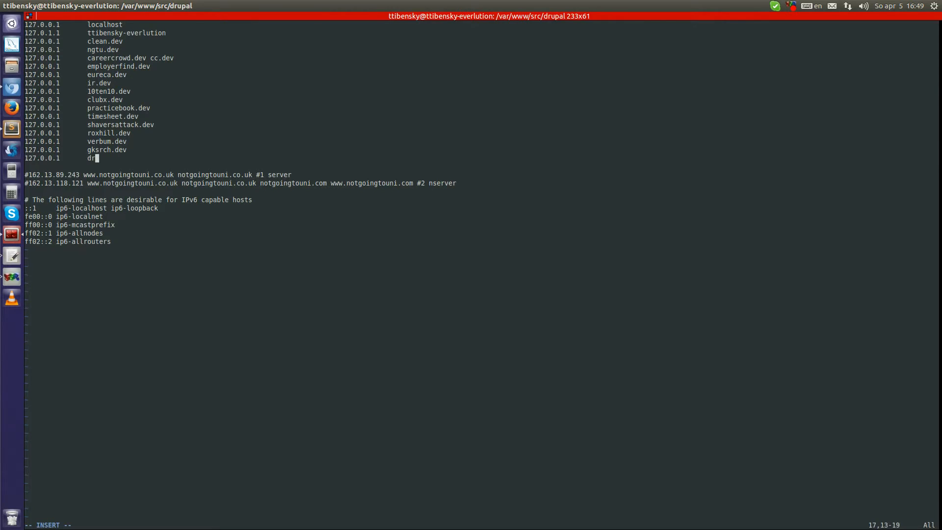
type("upal.de")
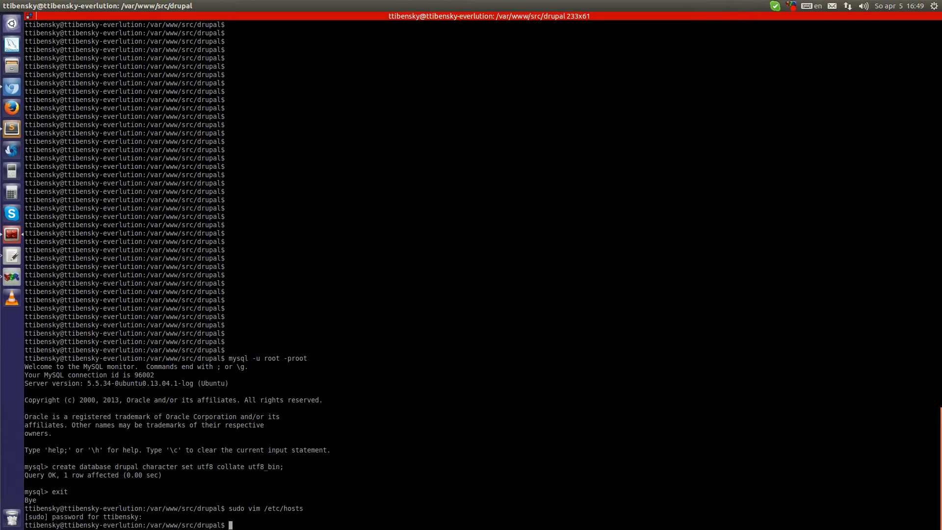
Step: Copy the ngtu Apache site config to 'drupal' in sites-available and open it in Vim
type("c")
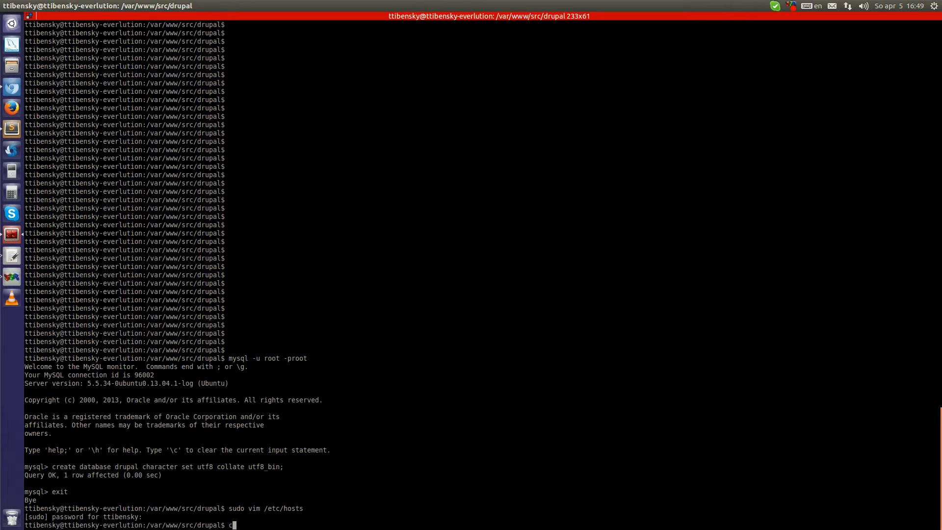
type("d /etc/apache2/sites-available/")
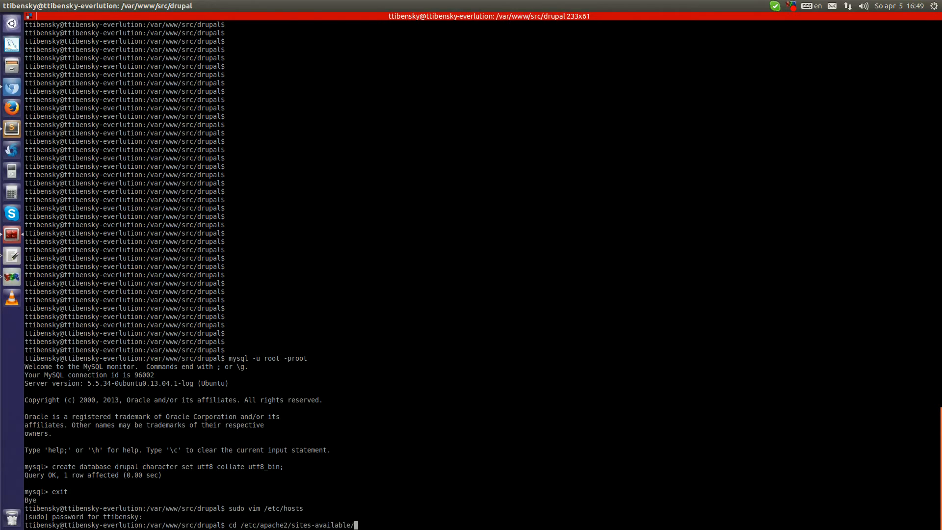
type("ls -la")
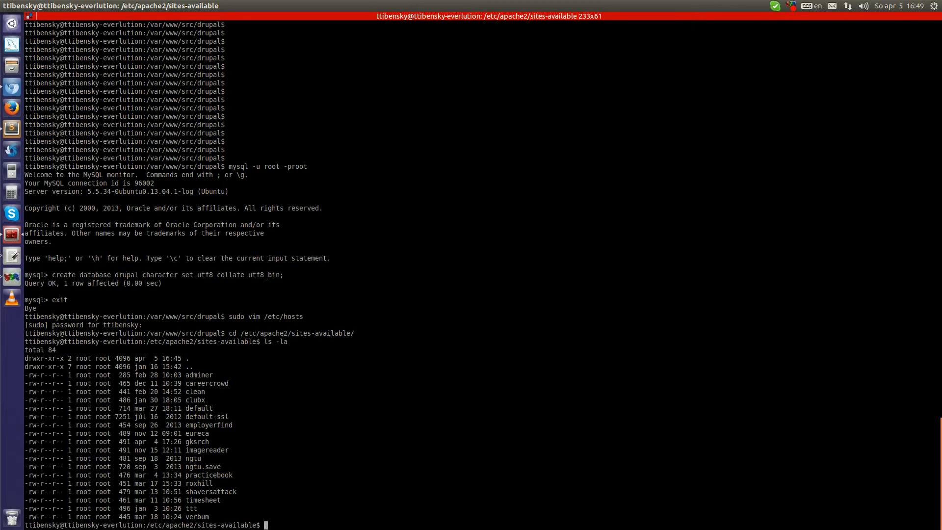
type("cp")
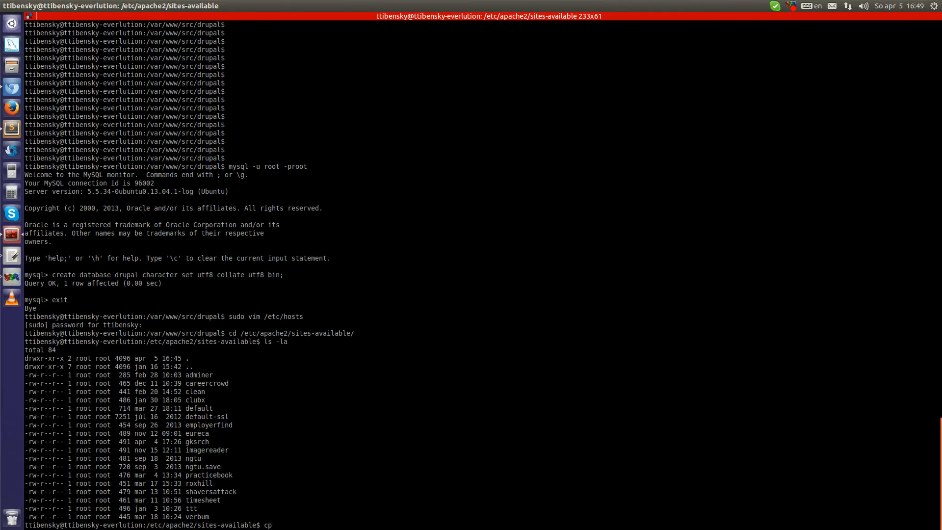
type("ngtu drupal")
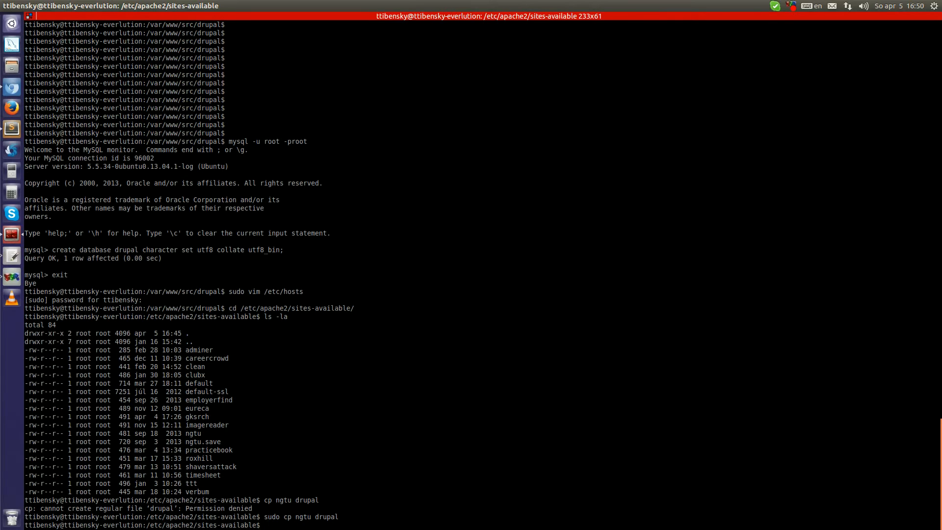
type("sudo vim du")
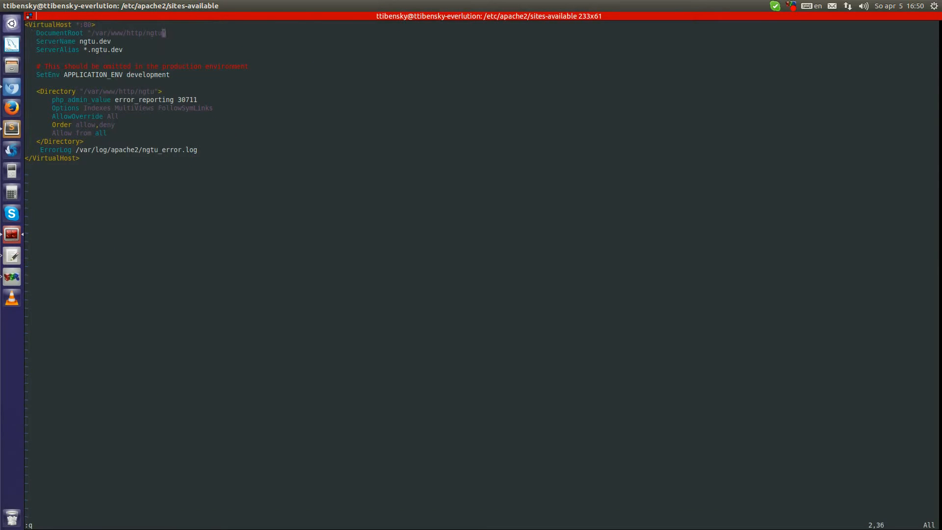
Step: Set DocumentRoot and Directory to /var/www/src/drupal, ServerName drupal.dev, ServerAlias *.drupal.dev
key("i")
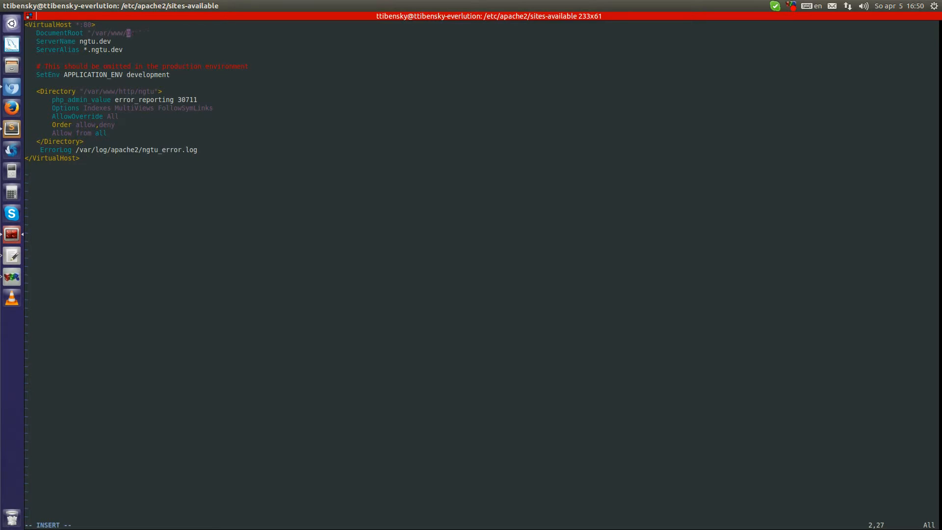
type("src/orupal")
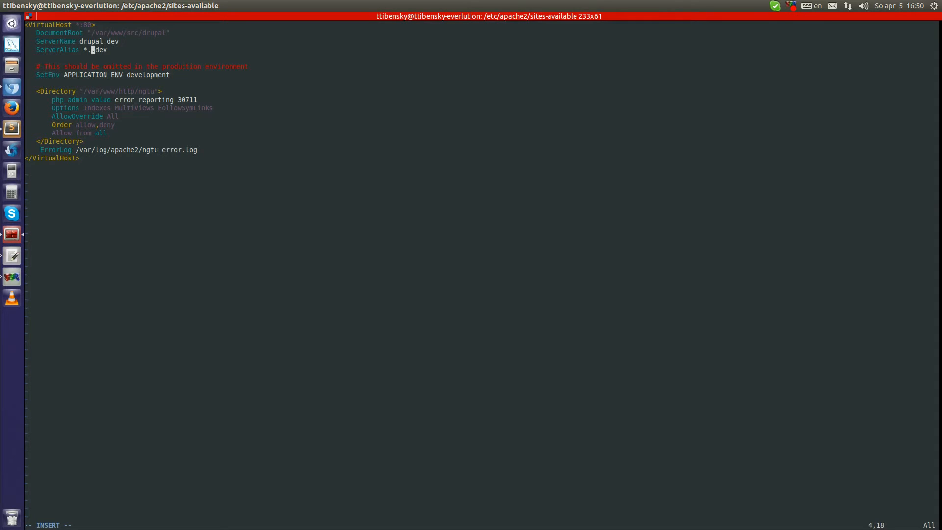
type("drupal")
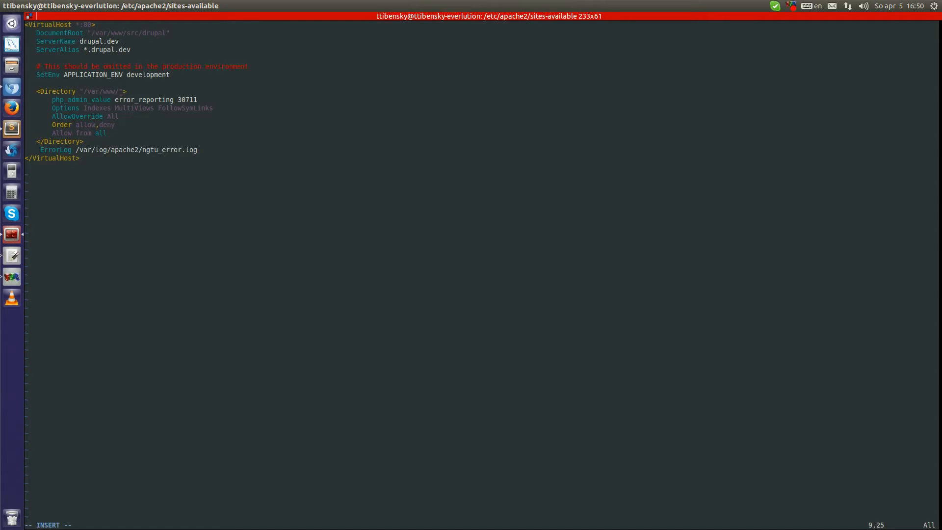
type("src/drupal")
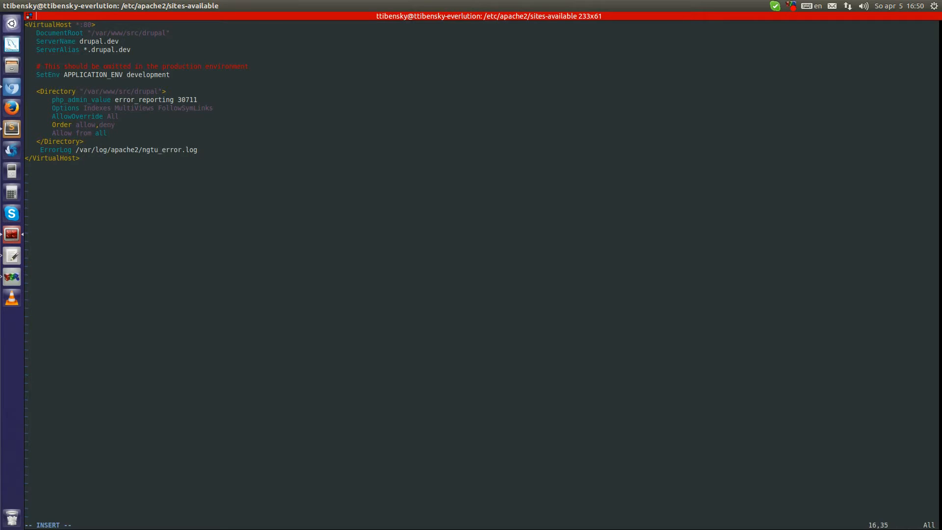
type("drupal")
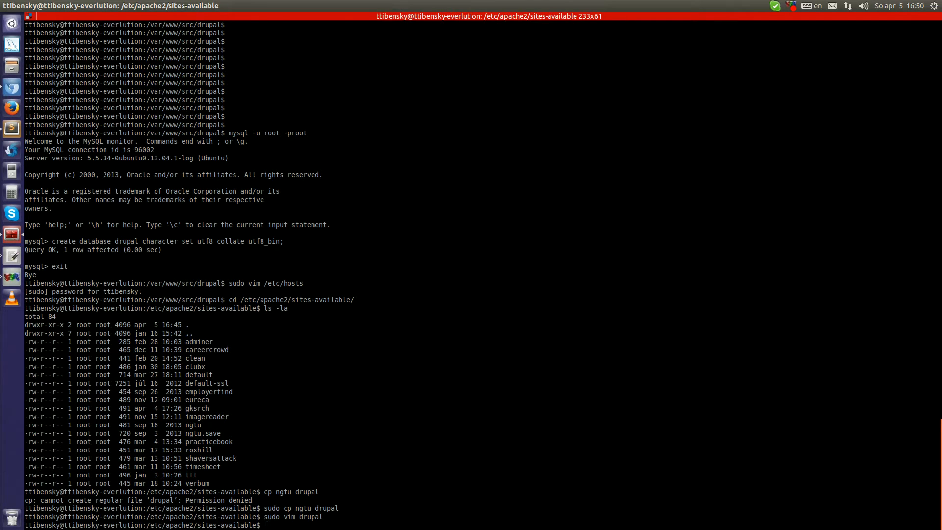
Step: Symlink ../sites-available/drupal as drupal in sites-enabled and list the folder to verify
type("cd ../")
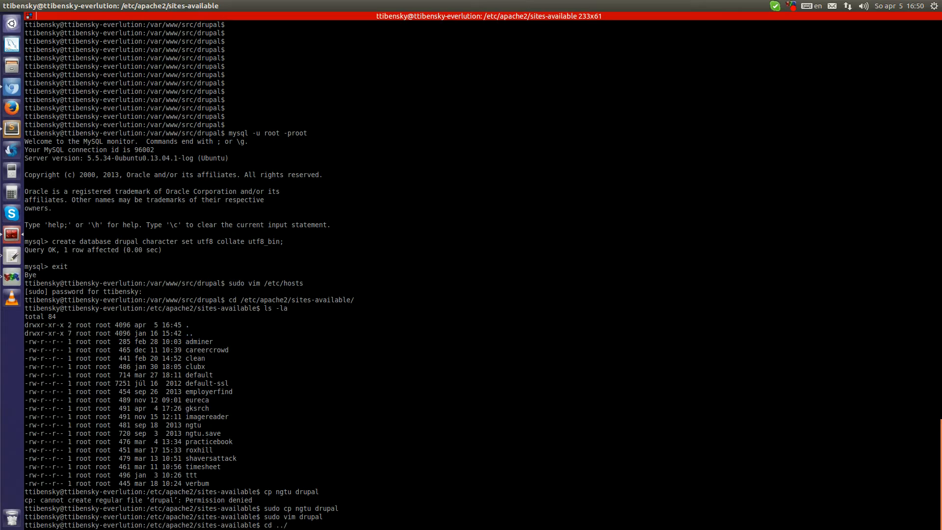
type("cd ../sites-enabled/")
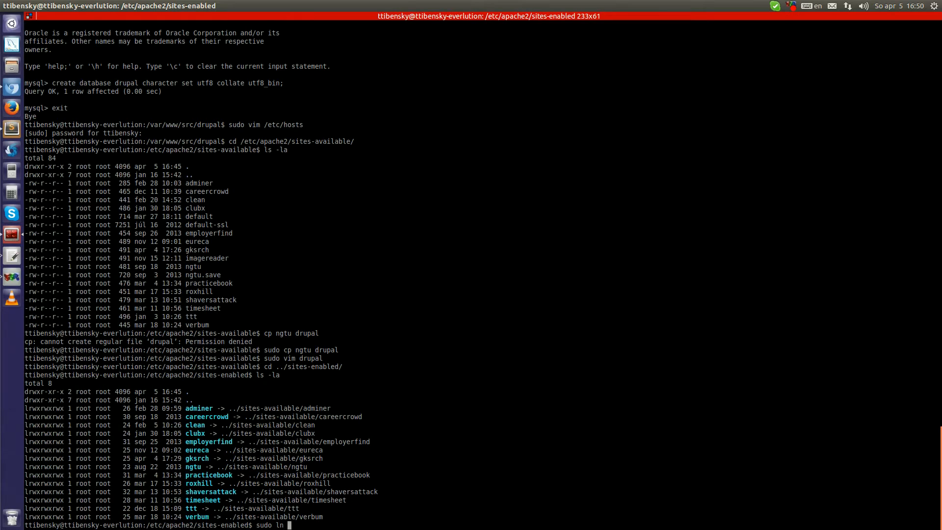
type("-s ../sites-available/drupal drupal")
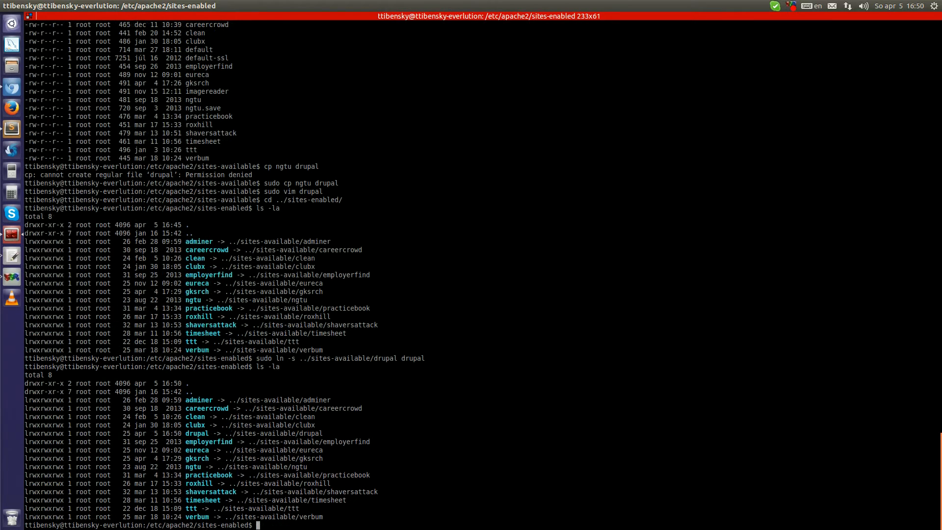
double_click(196, 433)
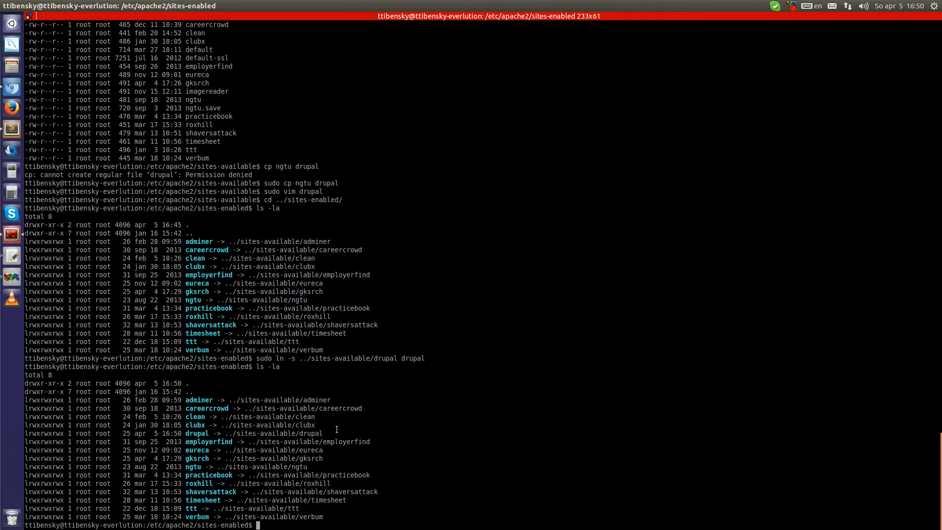
type("sudo se")
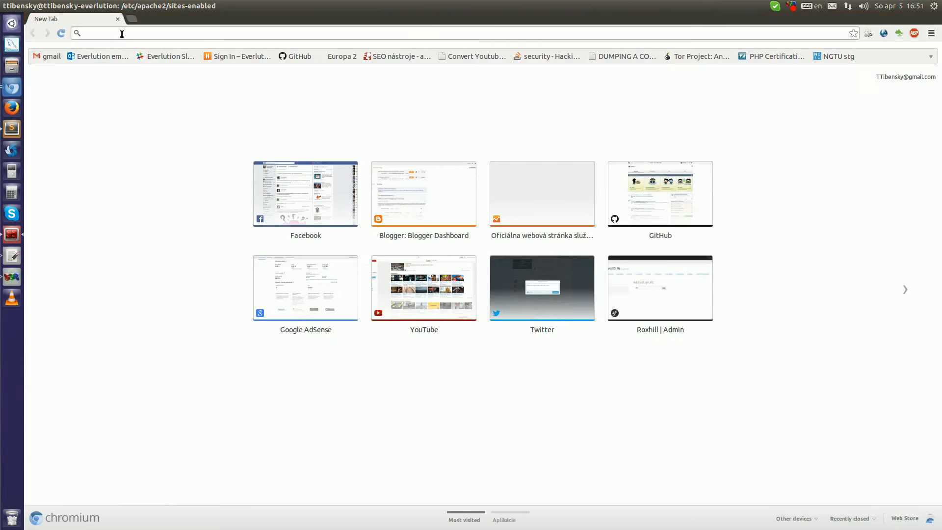
Step: Open drupal.dev and continue with the Standard profile to the requirements check
type("drupal.dev/install.php")
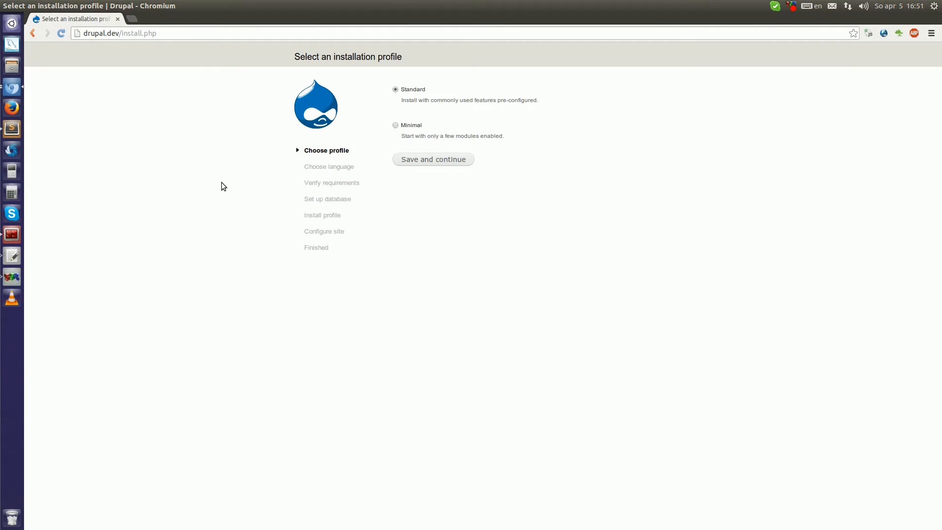
mouse_move(217, 186)
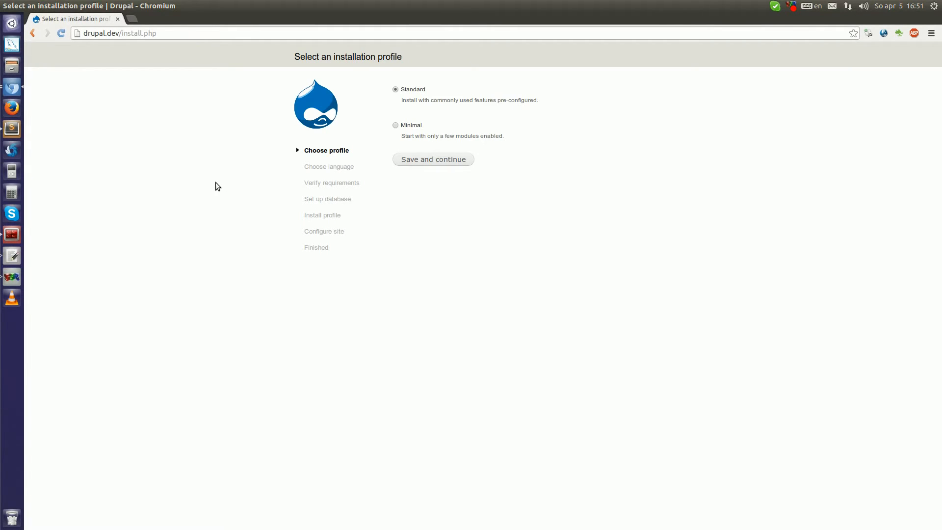
left_click(433, 159)
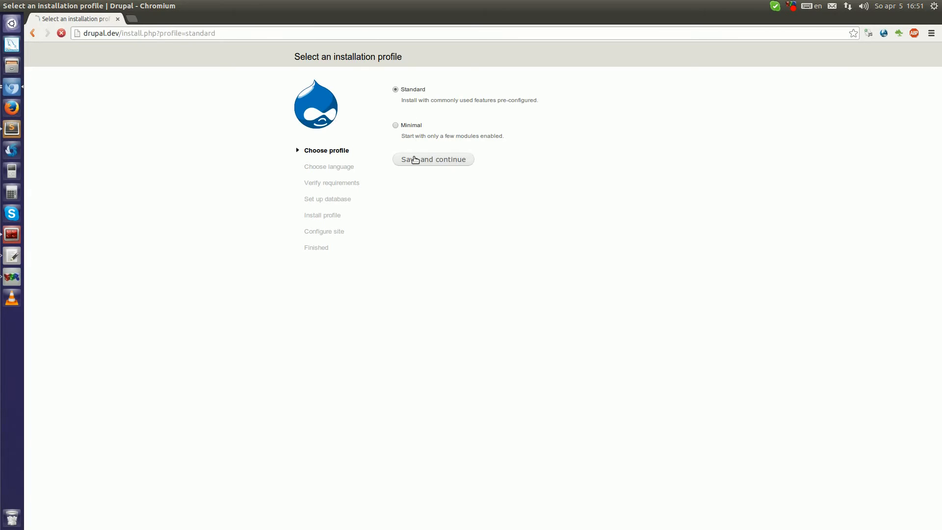
left_click(433, 159)
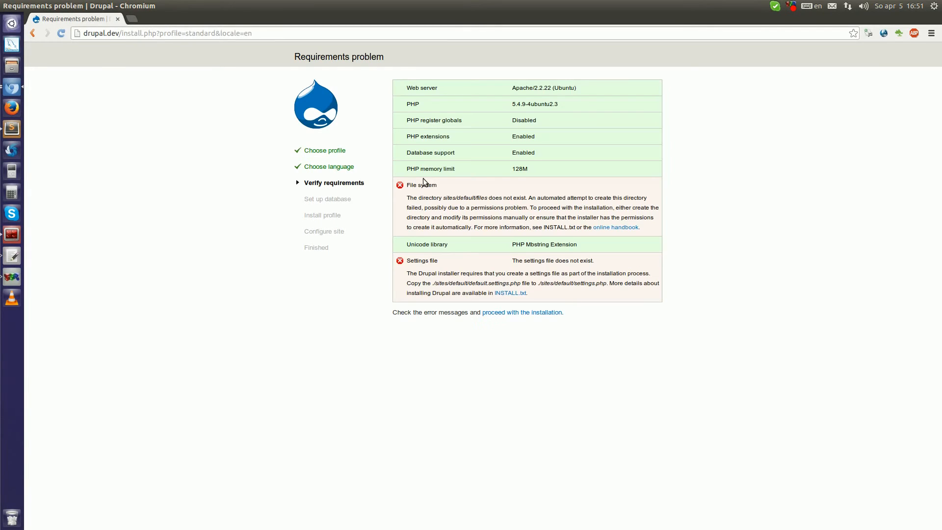
mouse_move(486, 267)
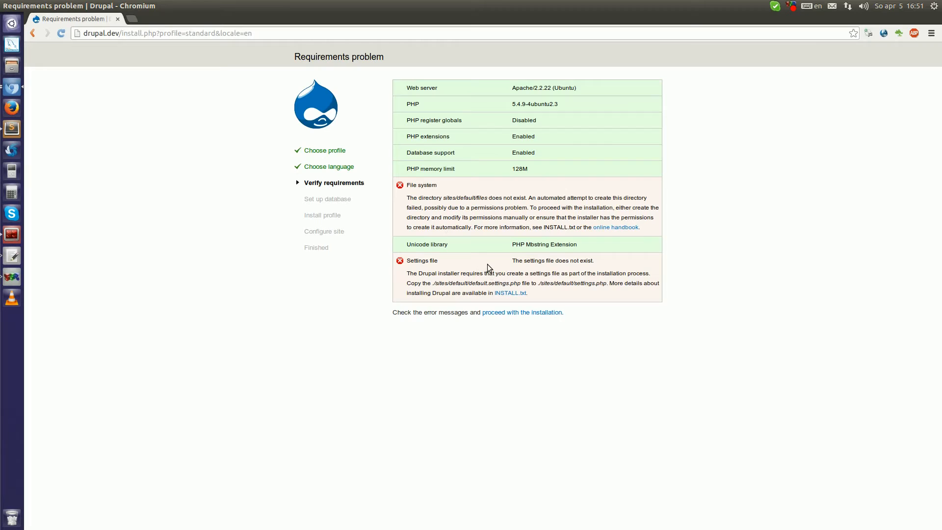
mouse_move(468, 228)
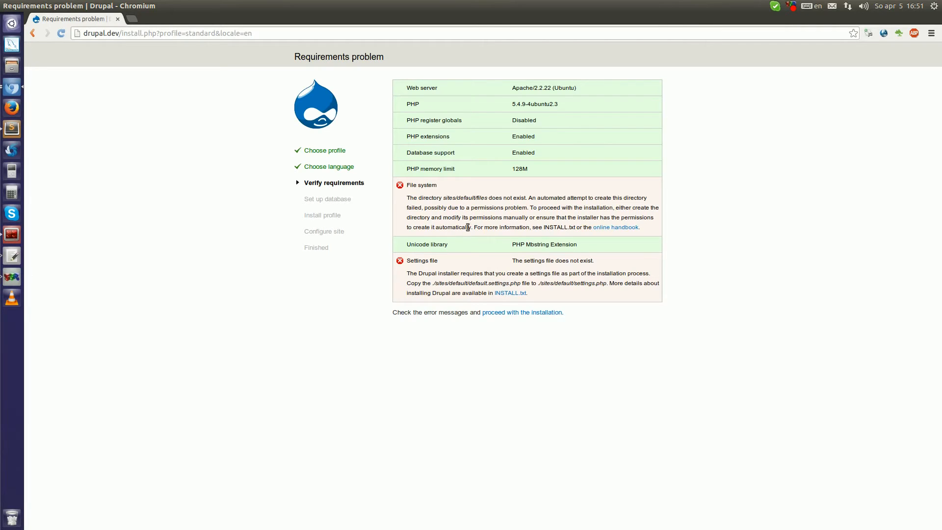
double_click(464, 198)
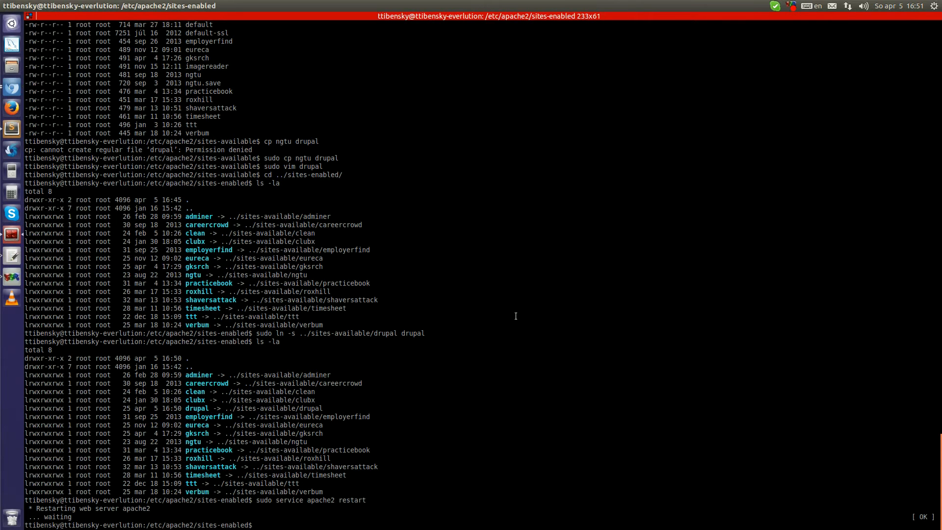
Step: Create a files directory in sites/default and give it recursive 777 permissions
type("cd /var/www/")
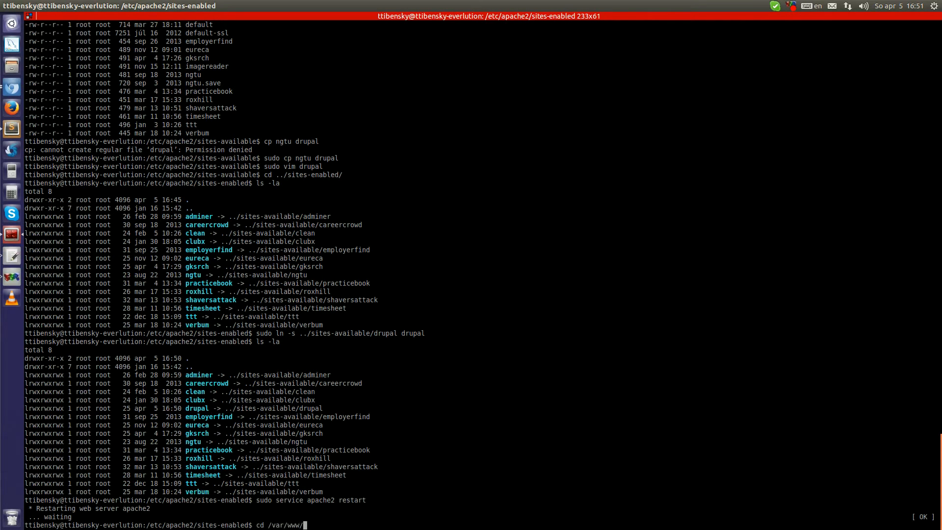
type("src/drupal/sites/default/")
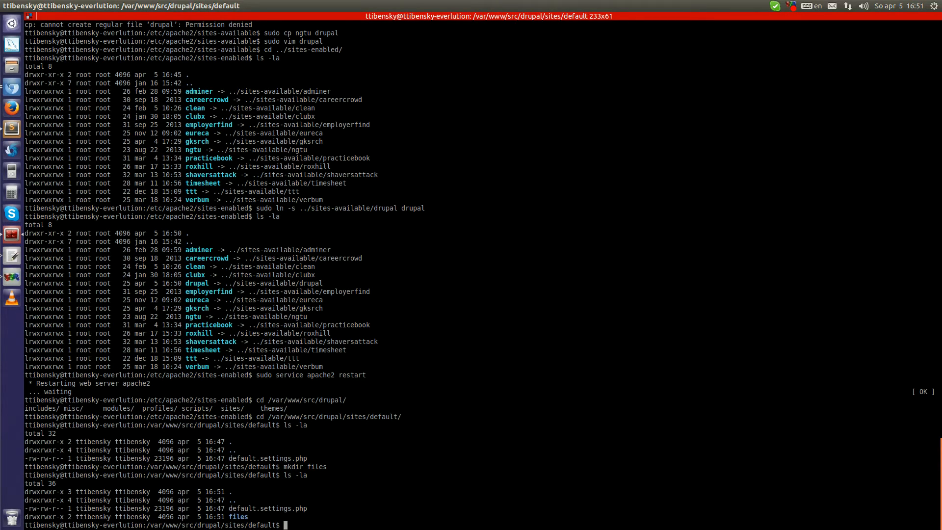
type("sudo chmod")
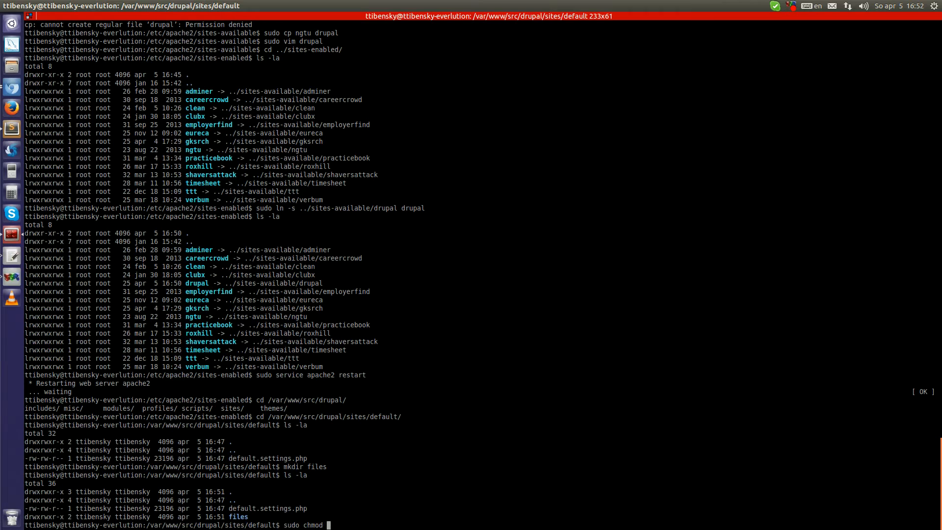
type("-R 777 files/")
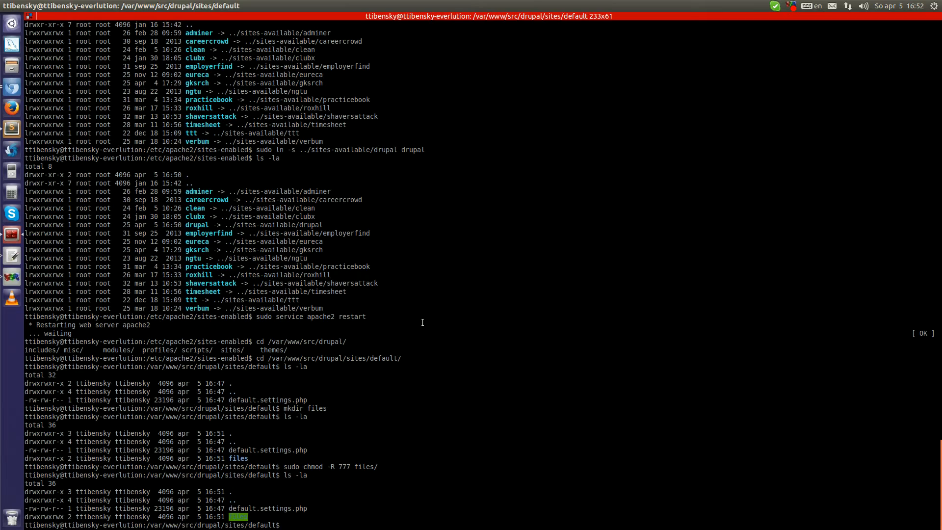
Step: Copy default.settings.php to settings.php, set it to 777, and list the folder
type("cp default.settings.php")
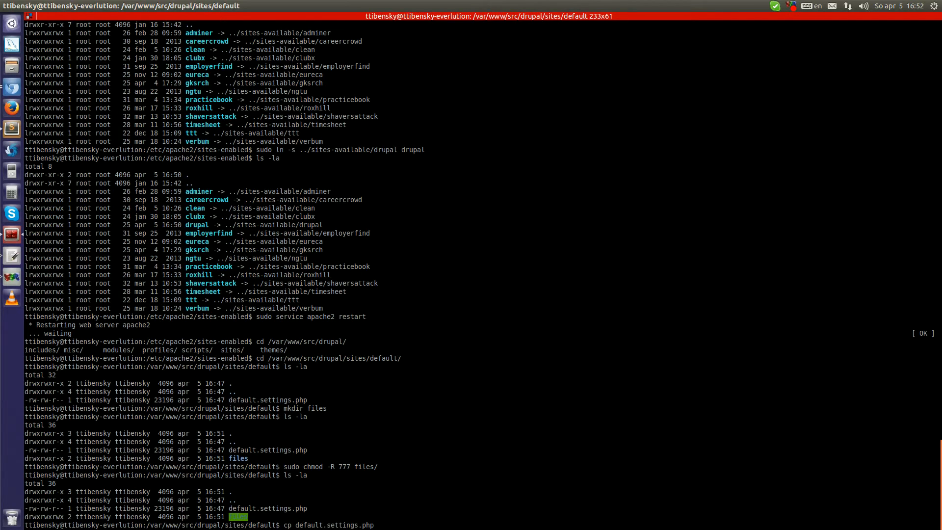
type("settings.php")
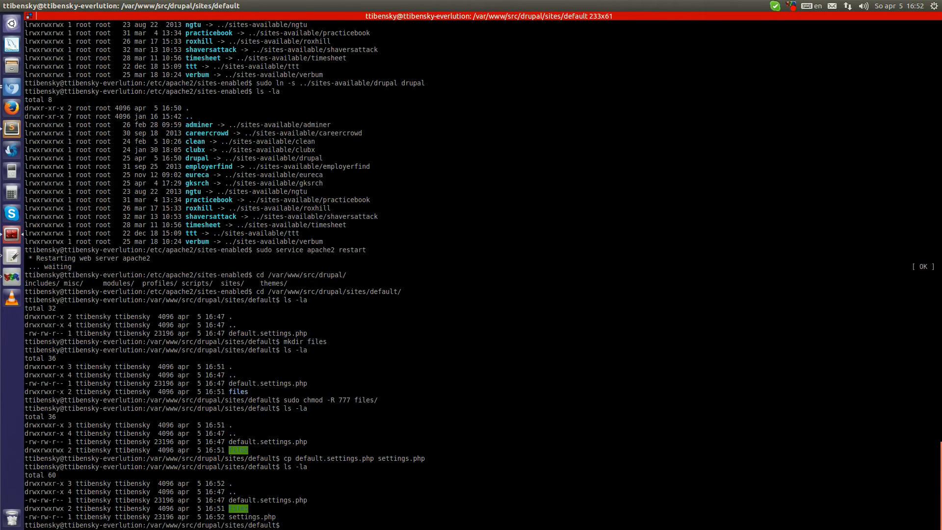
type("sudo")
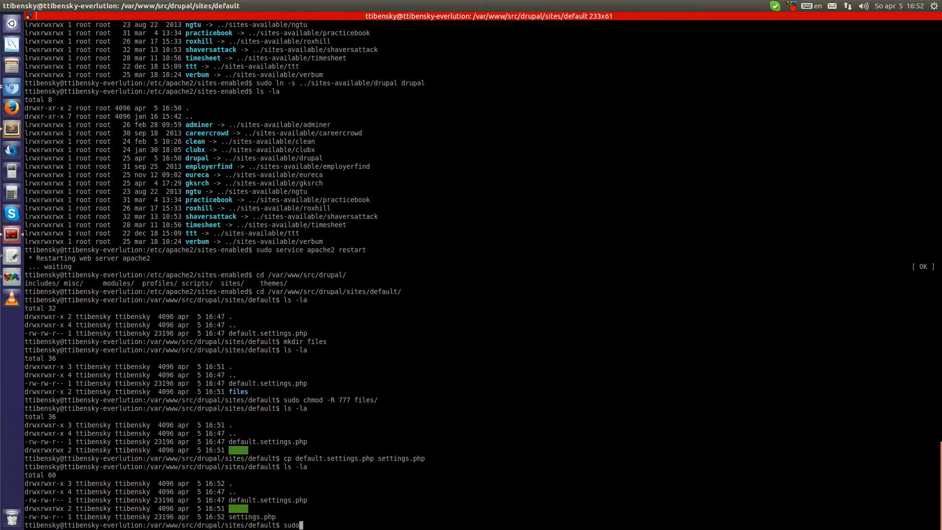
type("chmod 777 settings.php")
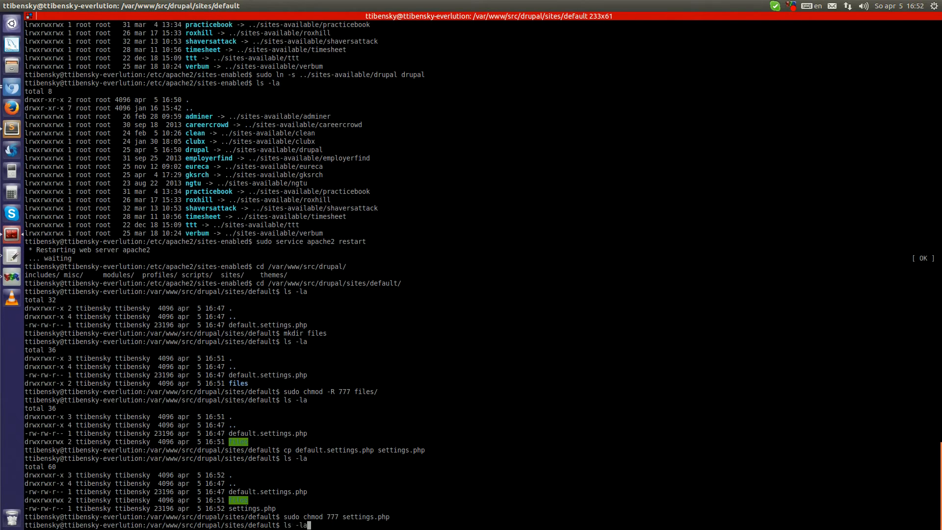
key("Return")
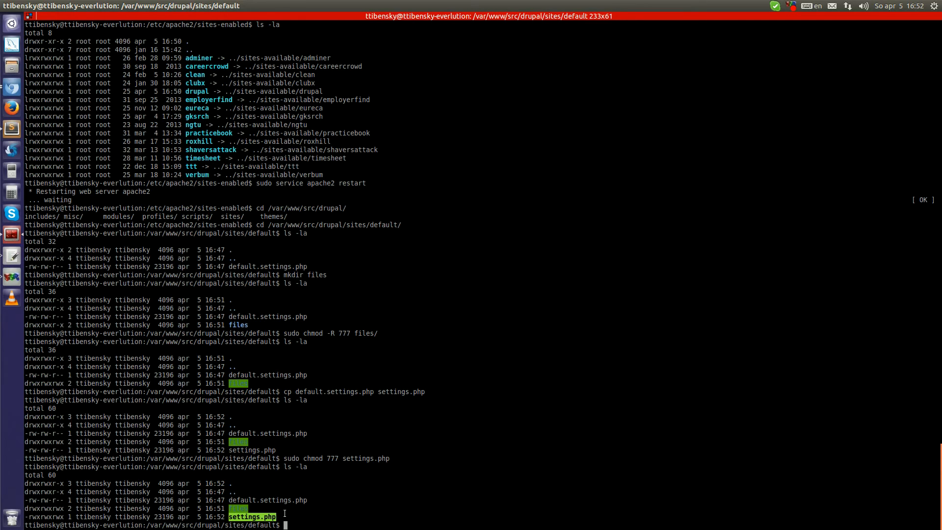
mouse_move(16, 84)
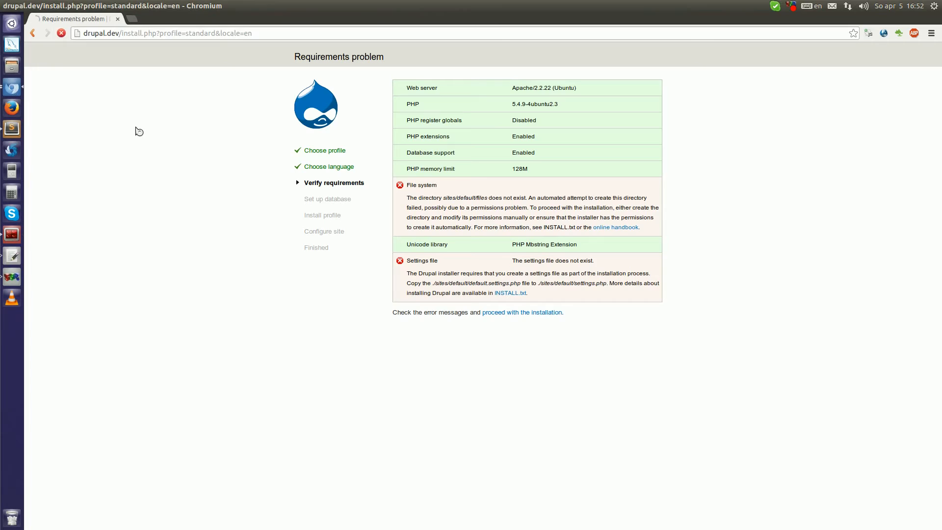
Step: Enter database name drupal, username root and password, and submit the database settings
left_click(521, 312)
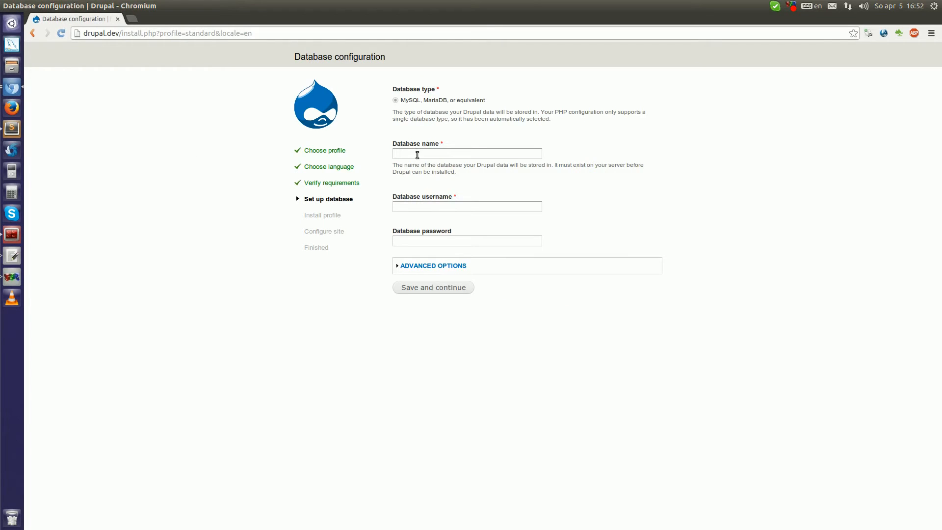
left_click(466, 153)
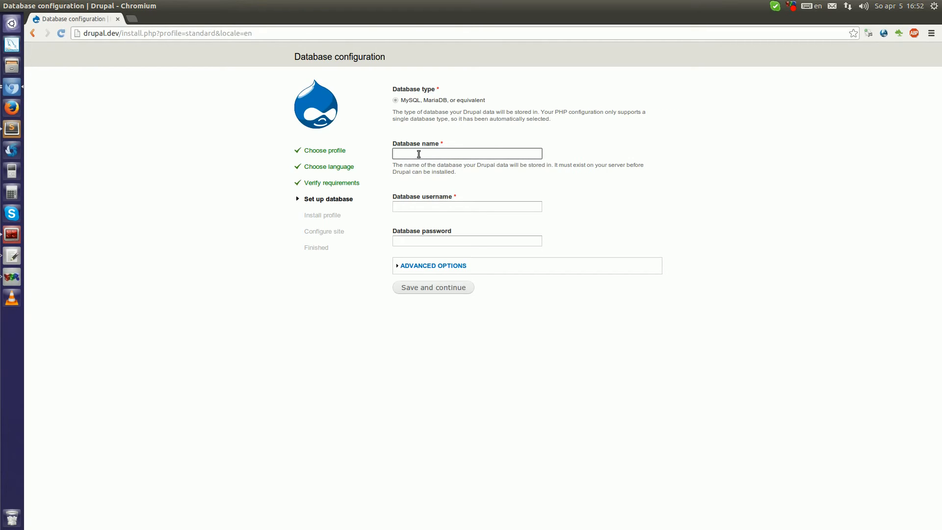
type("drupal")
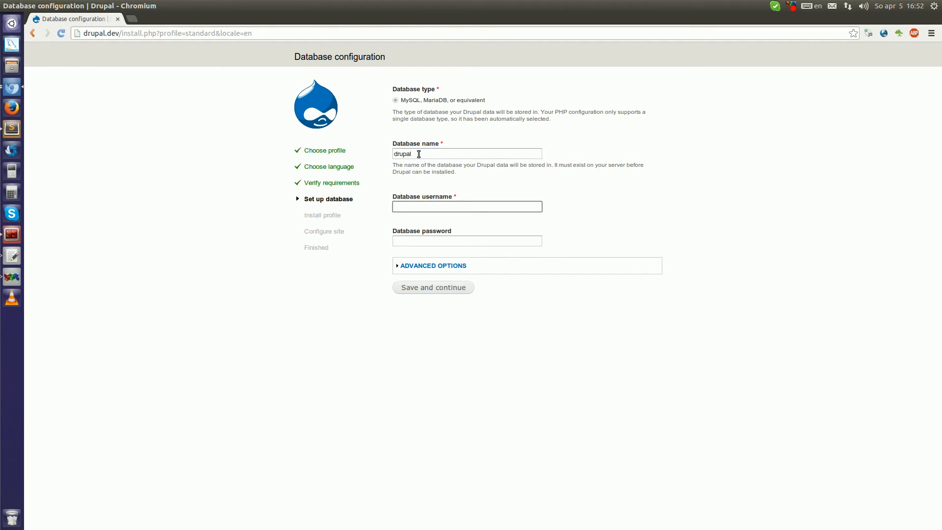
left_click(466, 207)
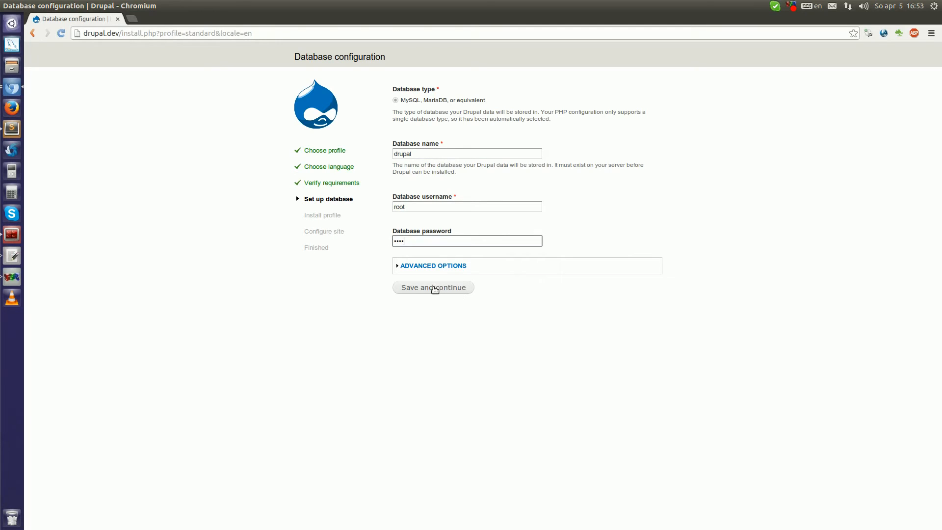
left_click(433, 287)
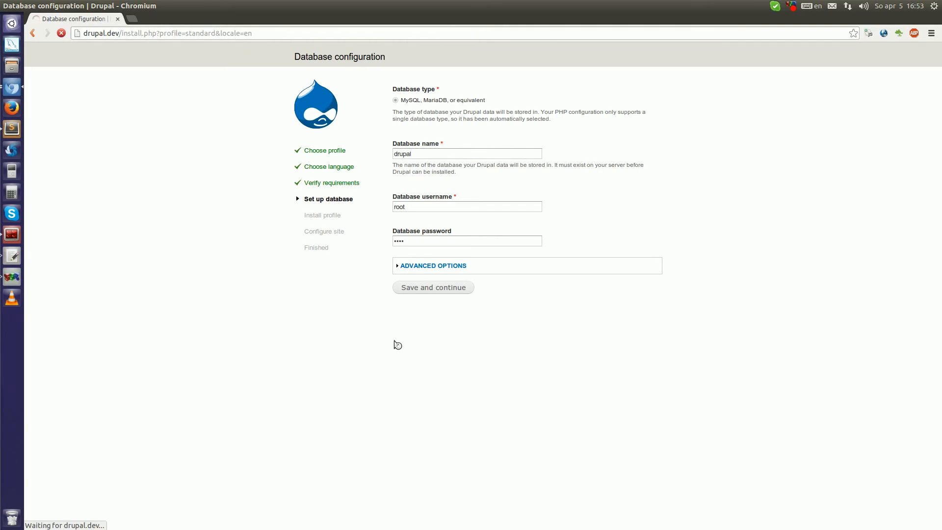
left_click(432, 288)
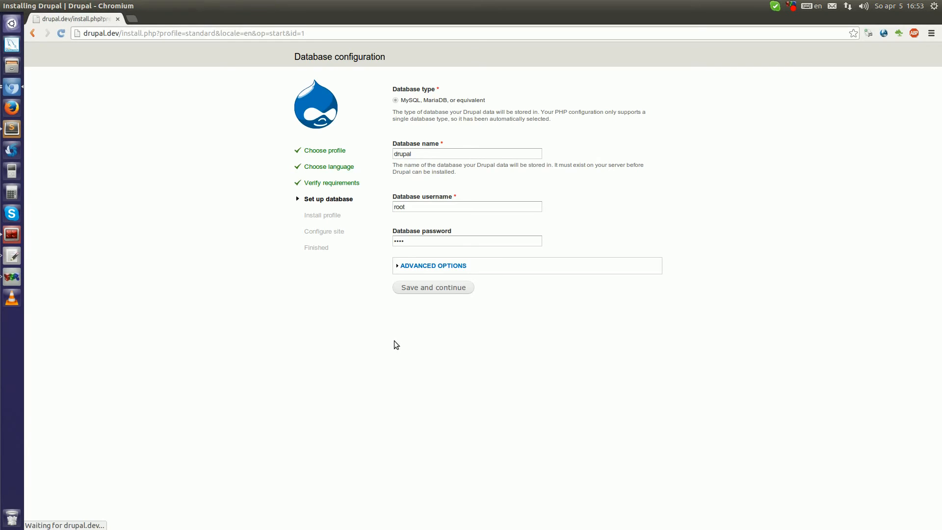
left_click(433, 287)
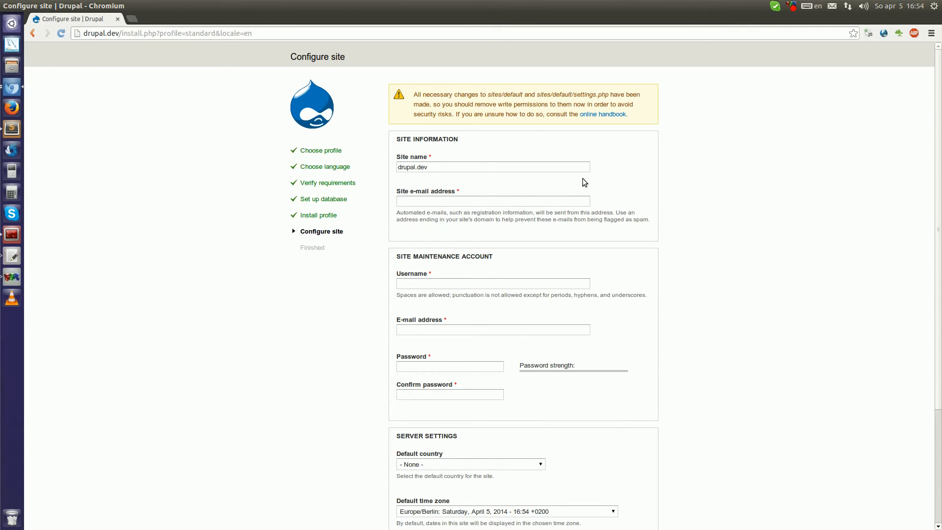
mouse_move(571, 149)
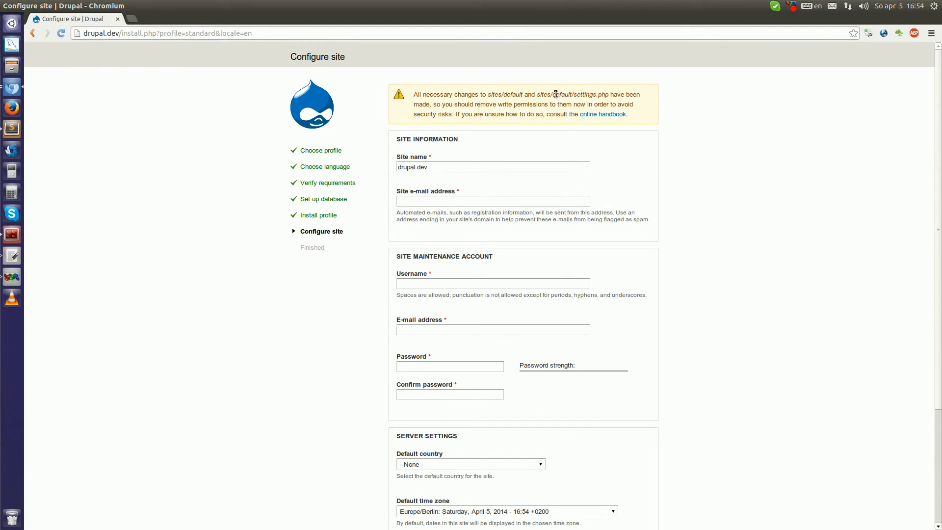
Step: Select the settings.php name in the write-permissions warning on the Configure site page
double_click(591, 94)
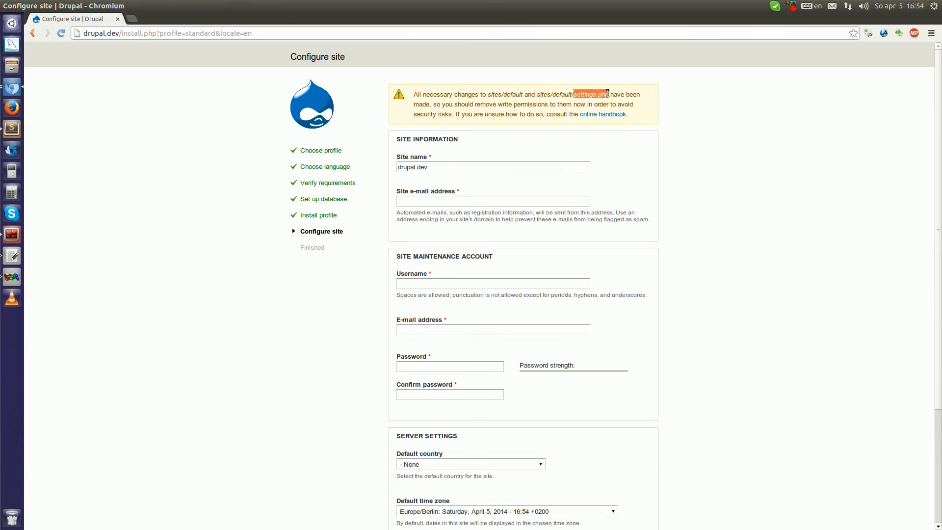
mouse_move(435, 86)
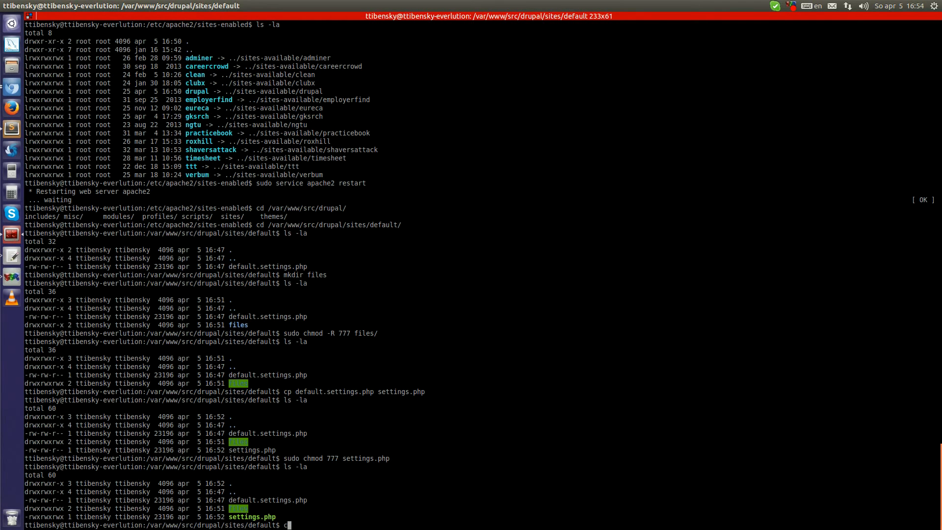
Step: Run chmod 644 on settings.php in sites/default so it is read-only
type("hmod")
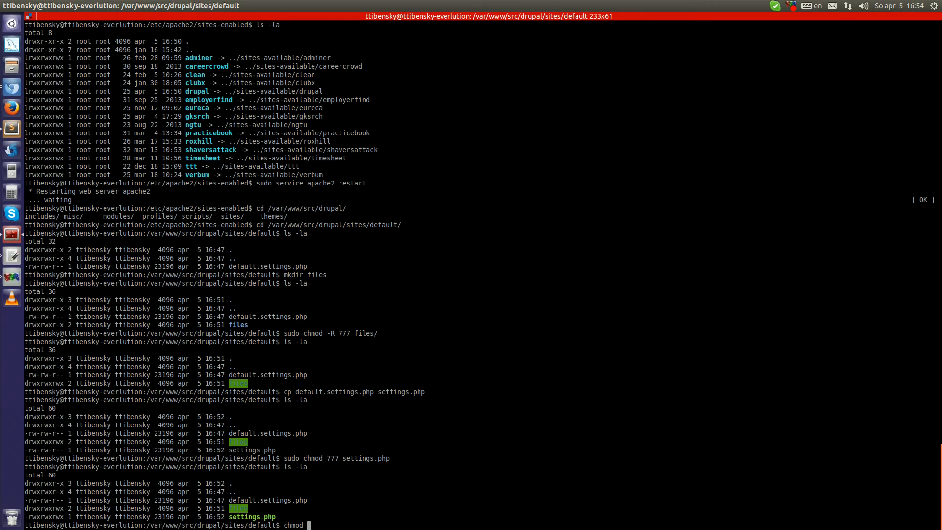
type("644 settings.php")
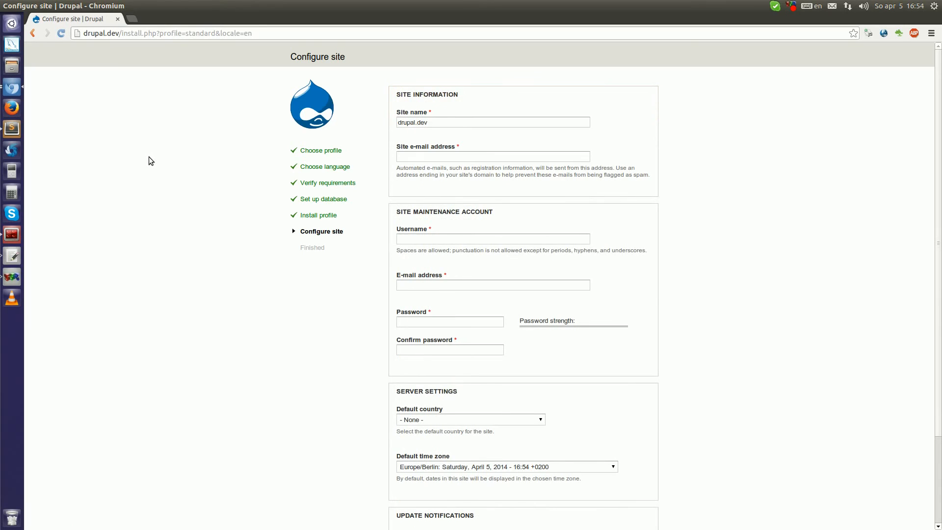
left_click(493, 156)
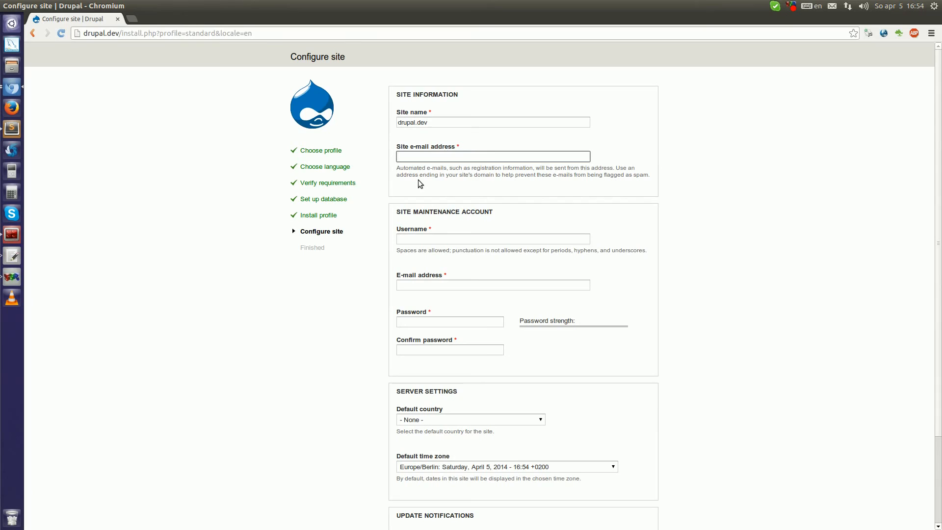
left_click(493, 156)
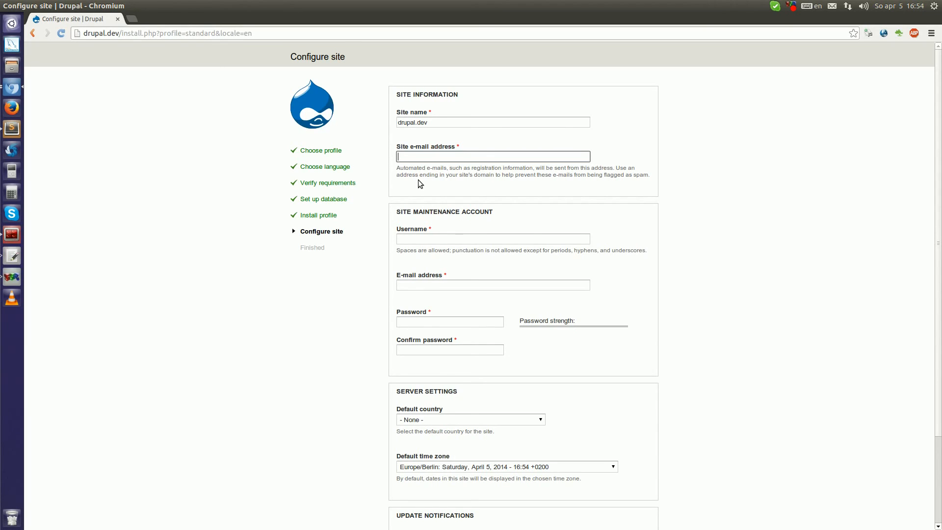
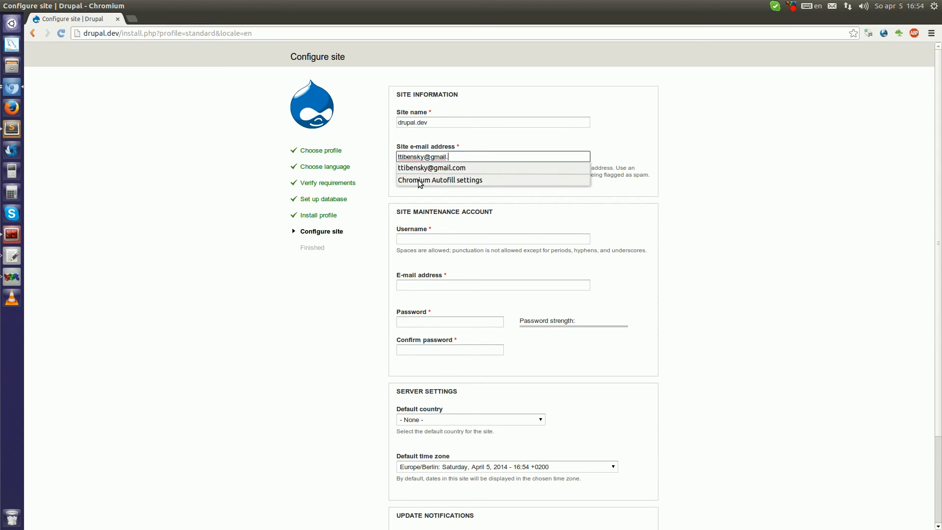
left_click(431, 168)
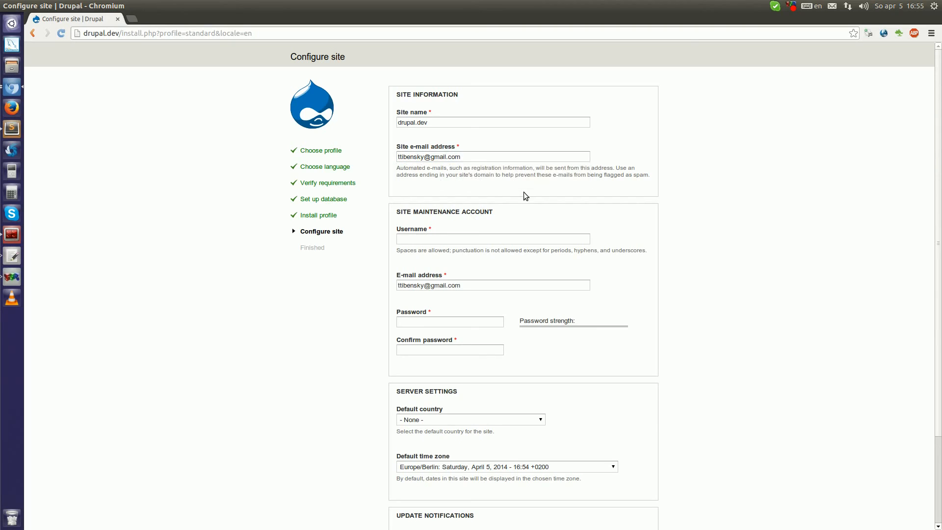
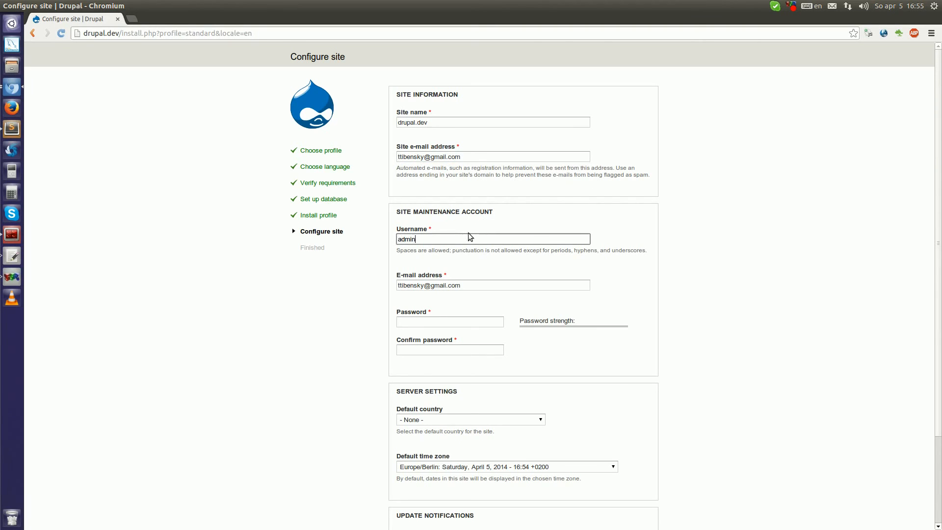
left_click(450, 322)
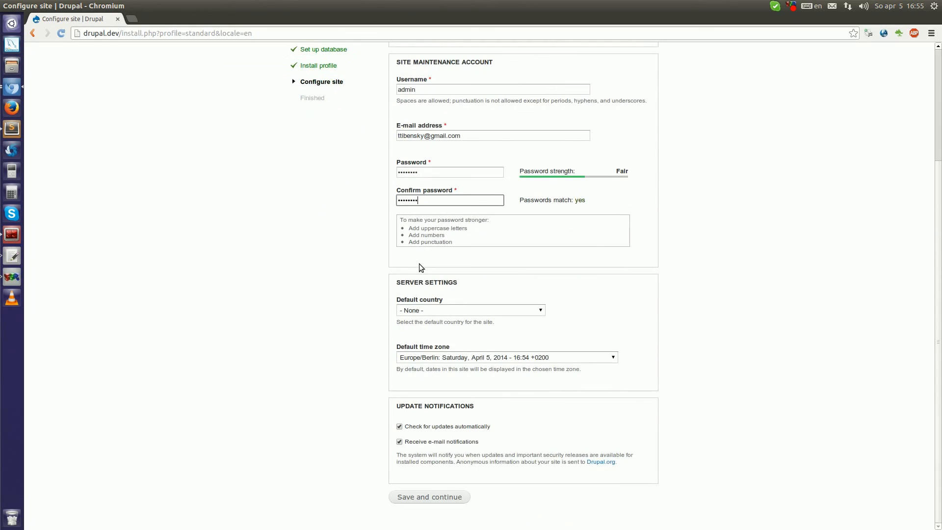
Step: Set country Slovakia, time zone Europe/Bratislava, disable update checks, and submit the form
left_click(470, 310)
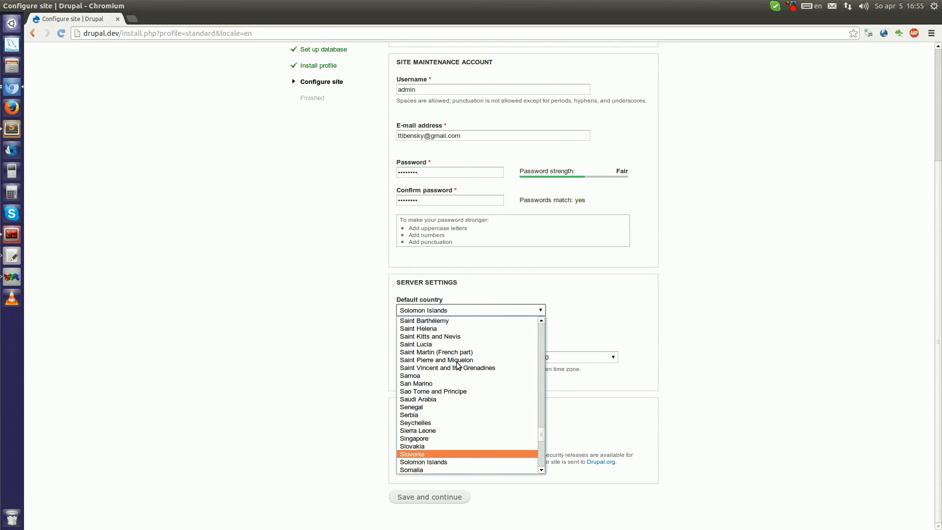
left_click(411, 446)
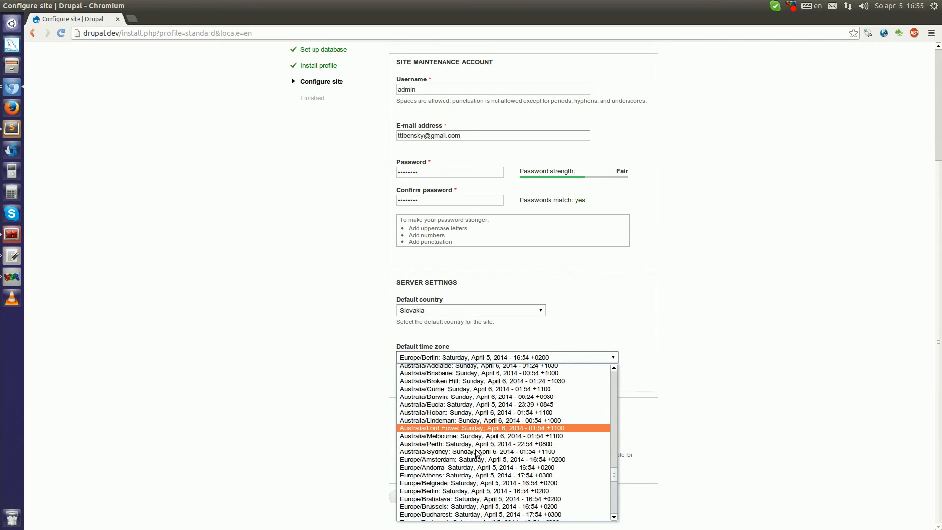
left_click(497, 498)
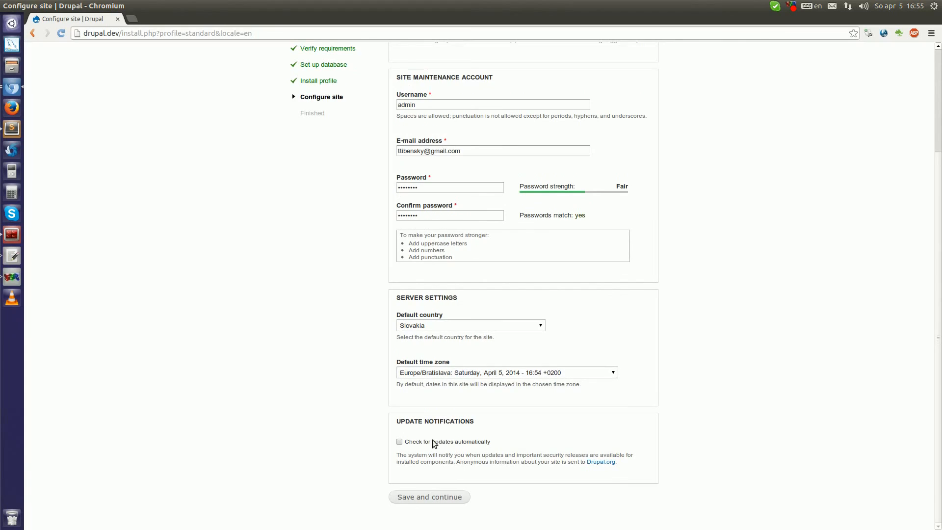
left_click(428, 498)
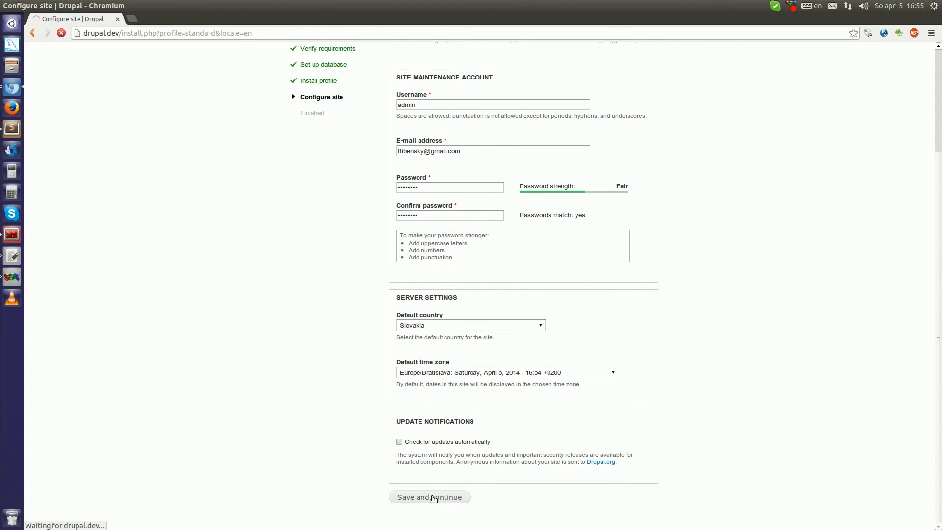
left_click(429, 497)
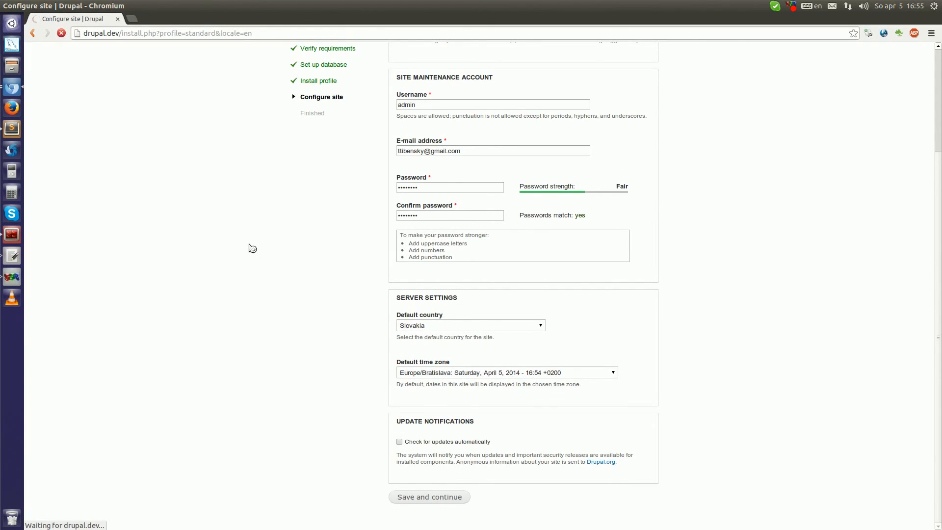
left_click(428, 496)
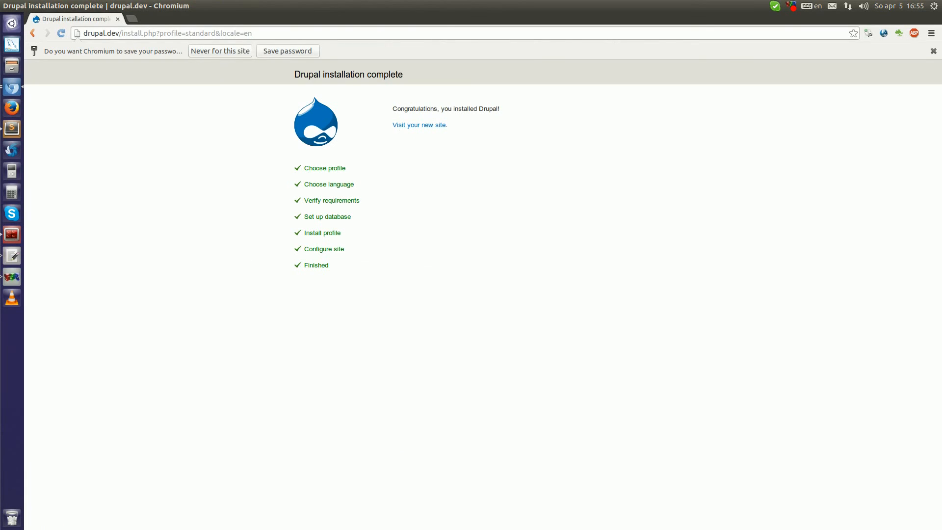
Step: Dismiss the save-password bar and open the drupal.dev front page via 'Visit your new site'
left_click(932, 51)
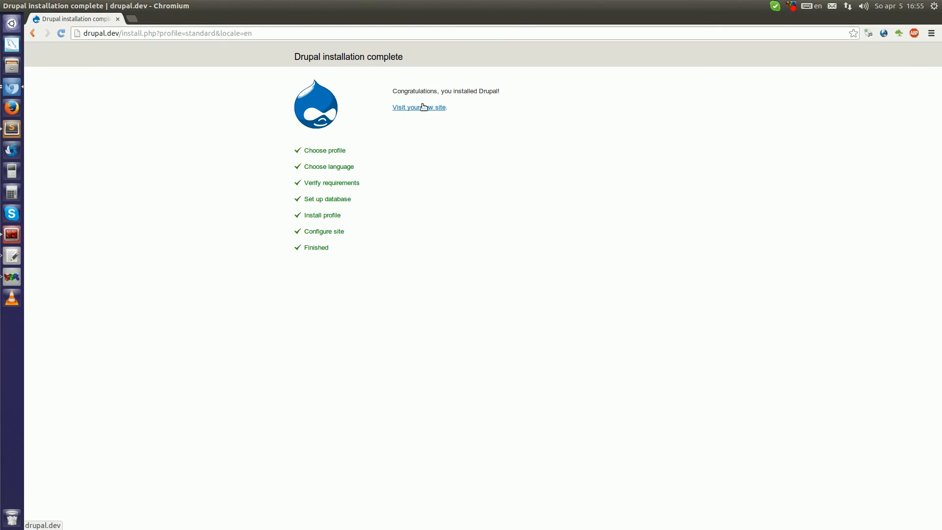
left_click(418, 107)
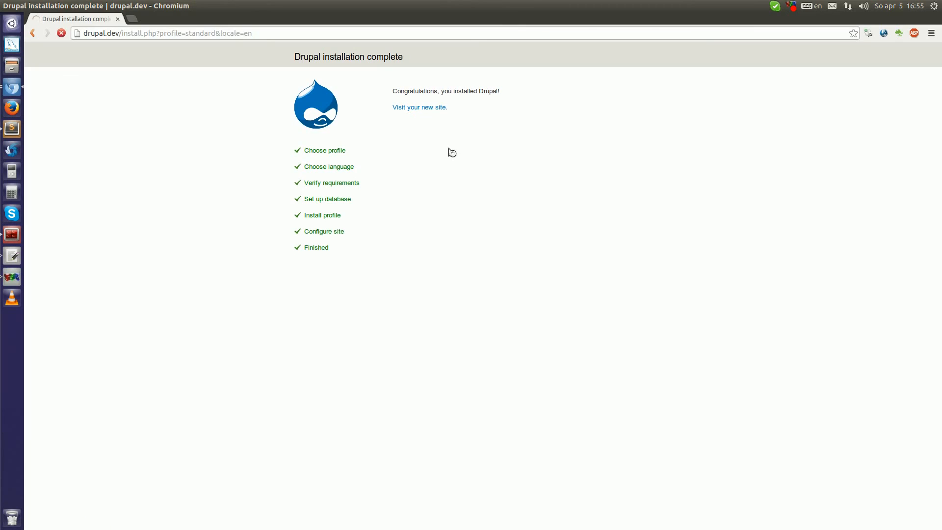
left_click(419, 107)
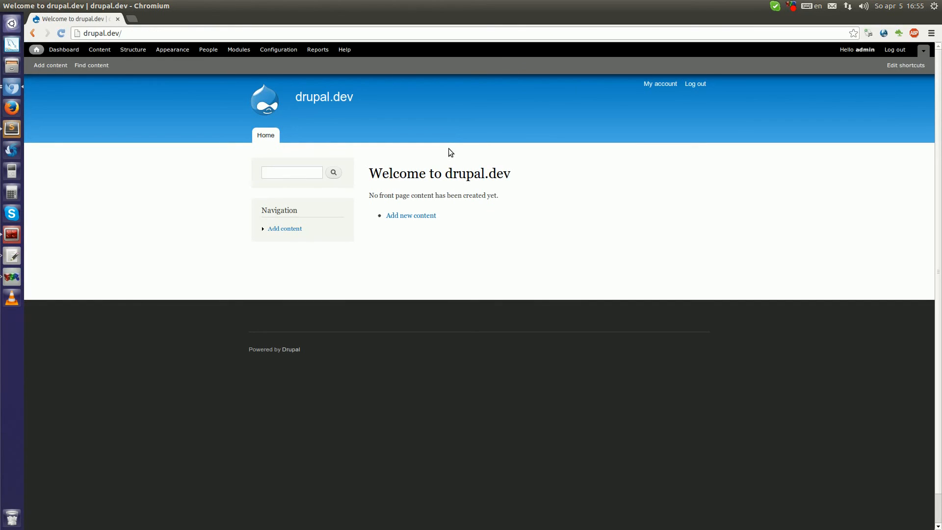
mouse_move(695, 84)
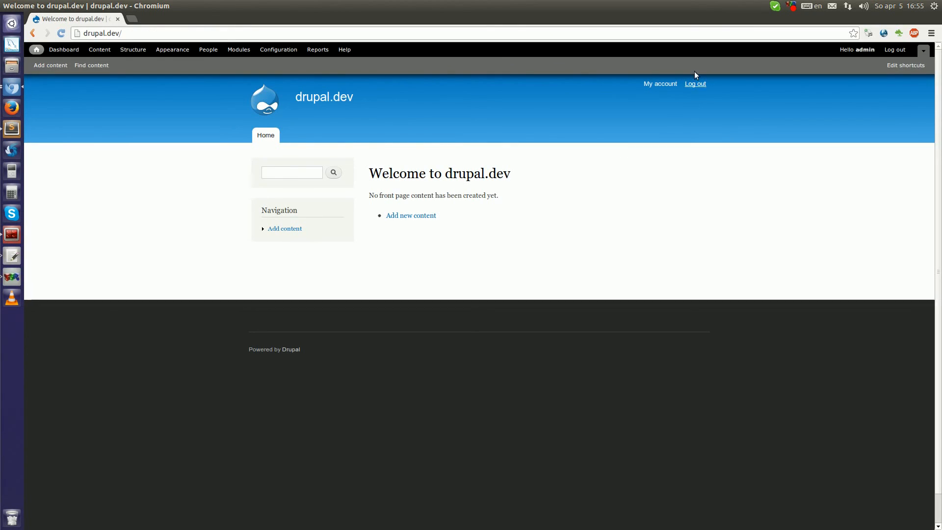
mouse_move(547, 225)
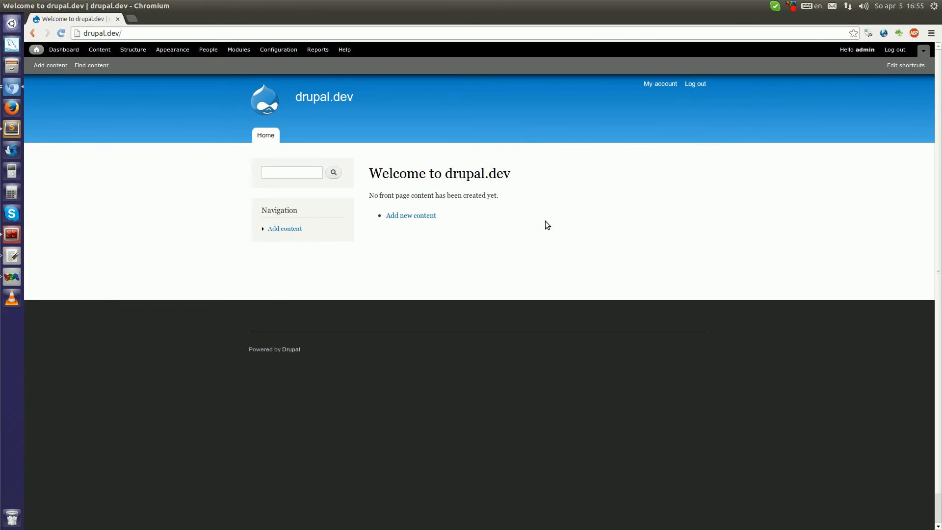